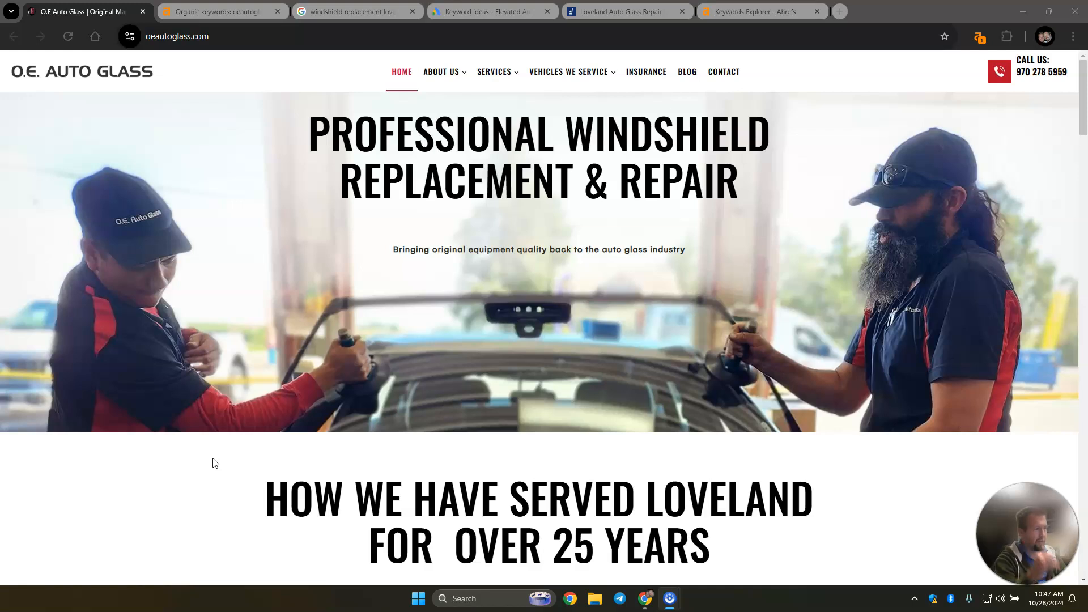
# Step: Scroll the O.E. Auto Glass homepage past testimonials, OEM comparison and features to About Us
pyautogui.click(214, 486)
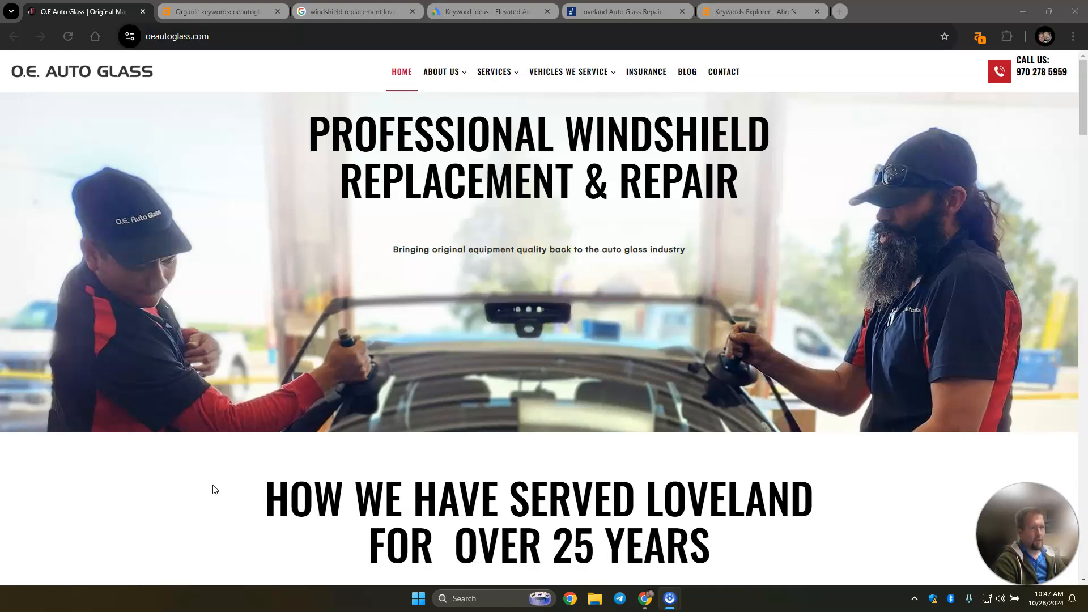
pyautogui.scroll(-3)
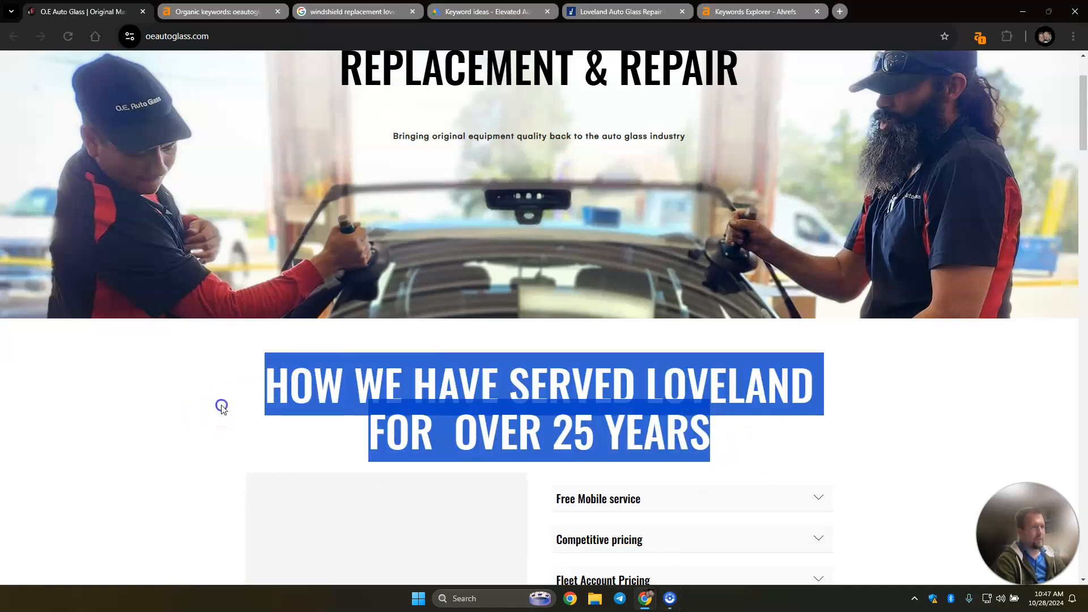
pyautogui.scroll(-3)
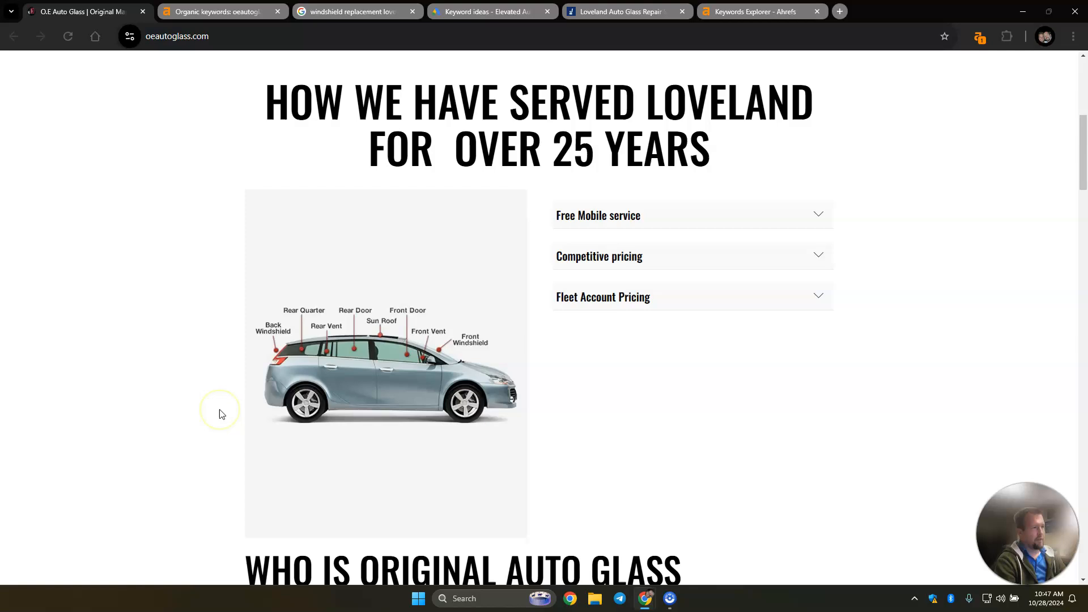
pyautogui.moveTo(222, 414)
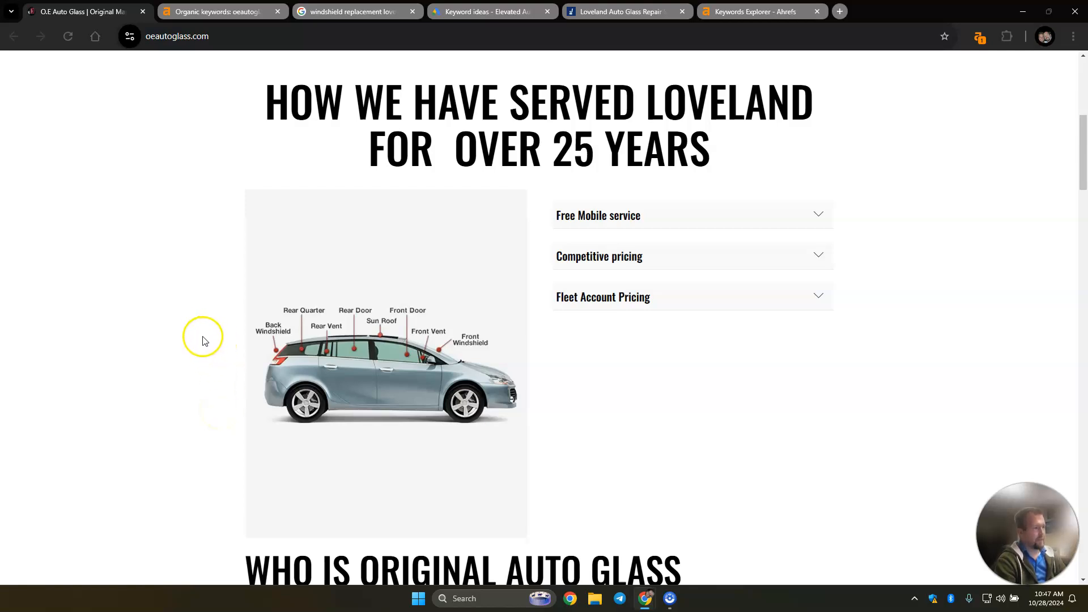
pyautogui.scroll(-3)
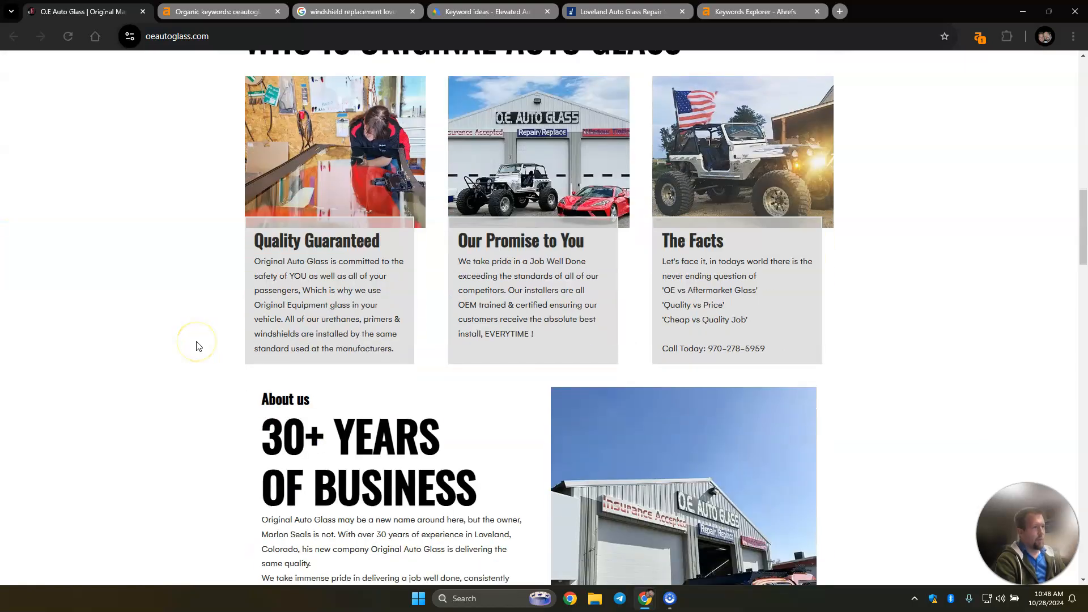
pyautogui.scroll(-3)
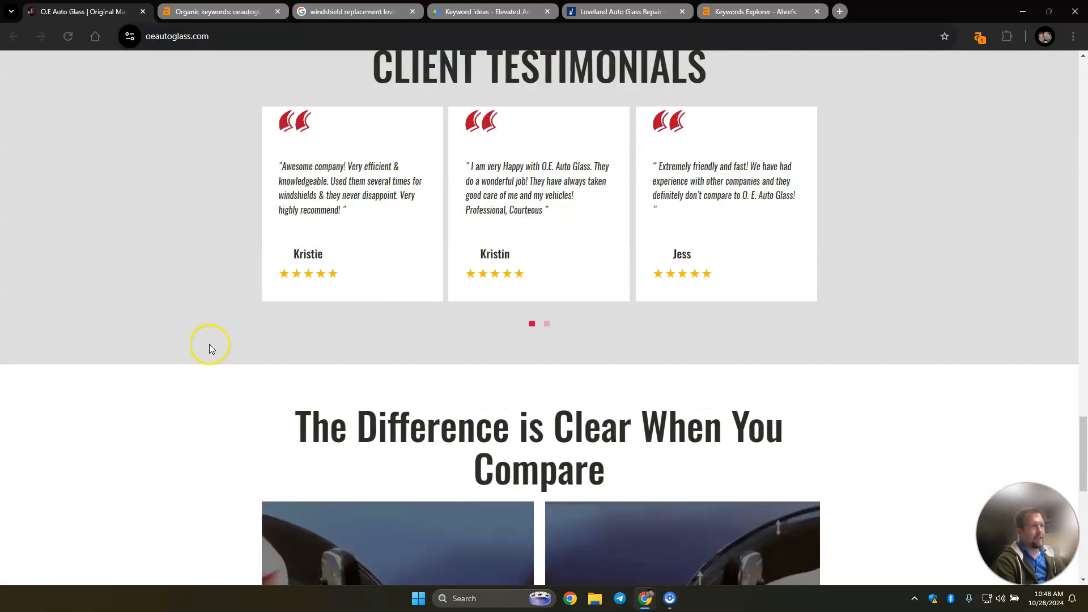
pyautogui.scroll(-3)
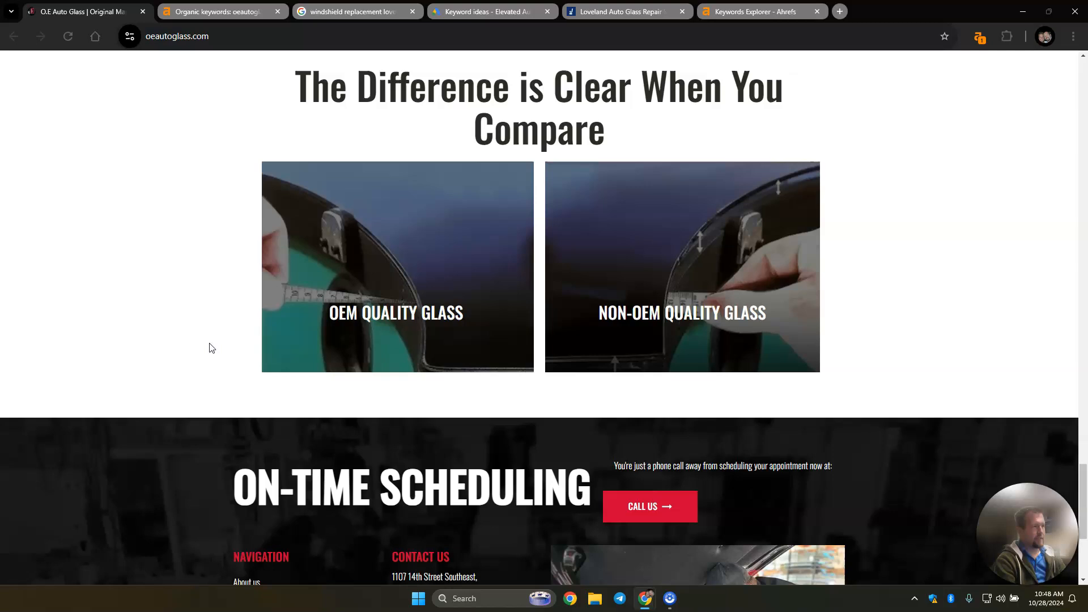
pyautogui.click(212, 344)
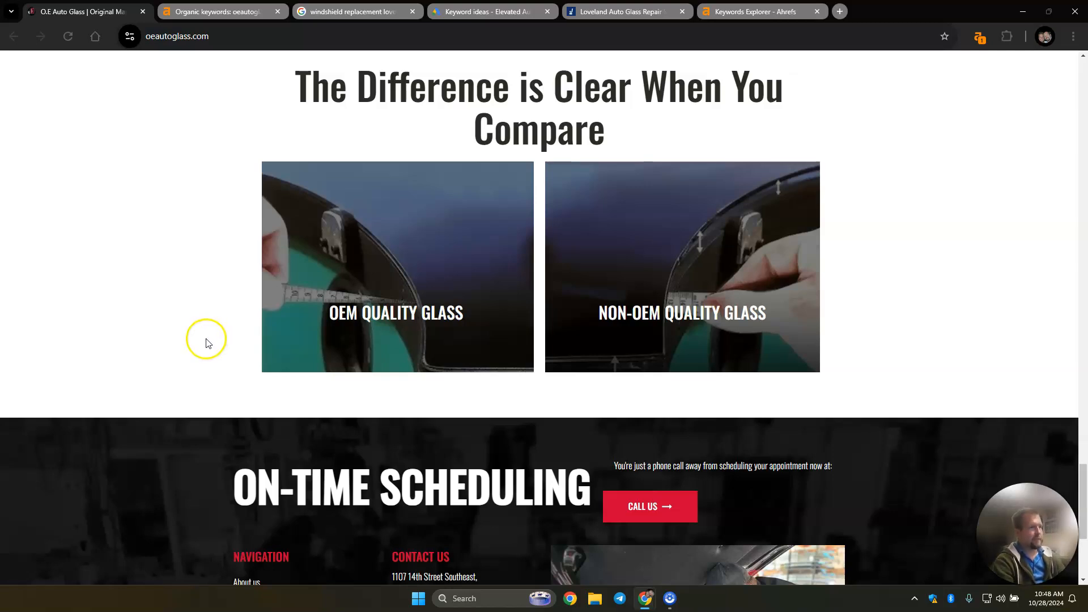
pyautogui.scroll(-3)
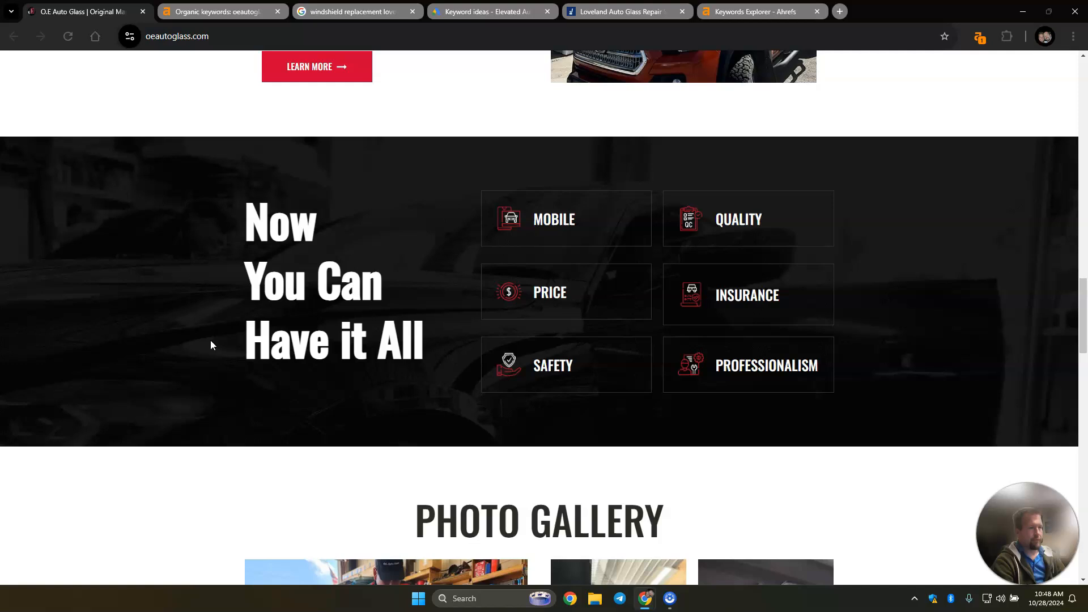
pyautogui.moveTo(252, 315)
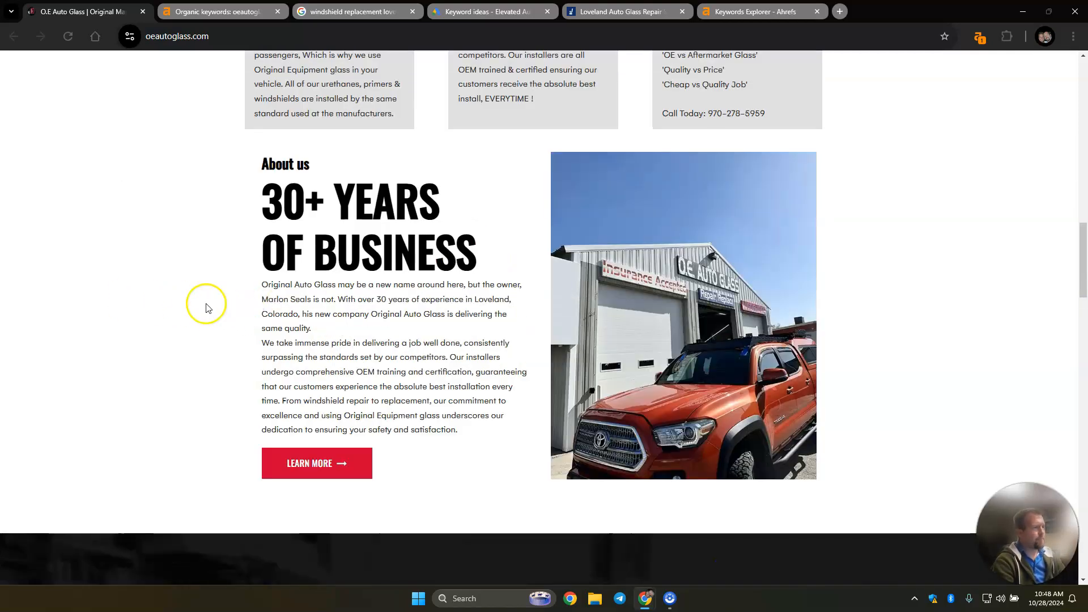
pyautogui.moveTo(297, 281)
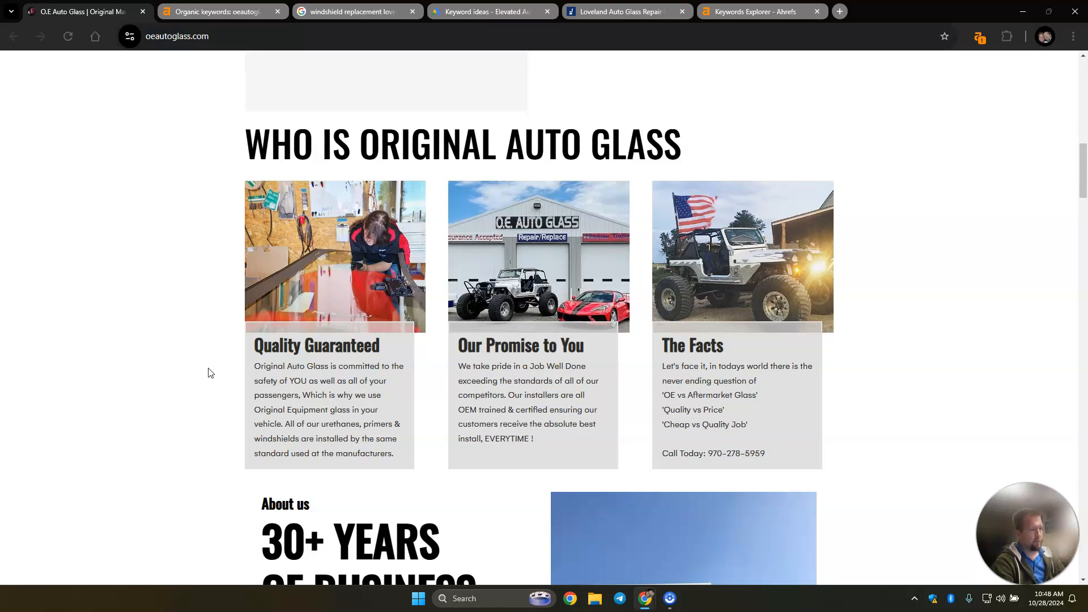
pyautogui.scroll(-3)
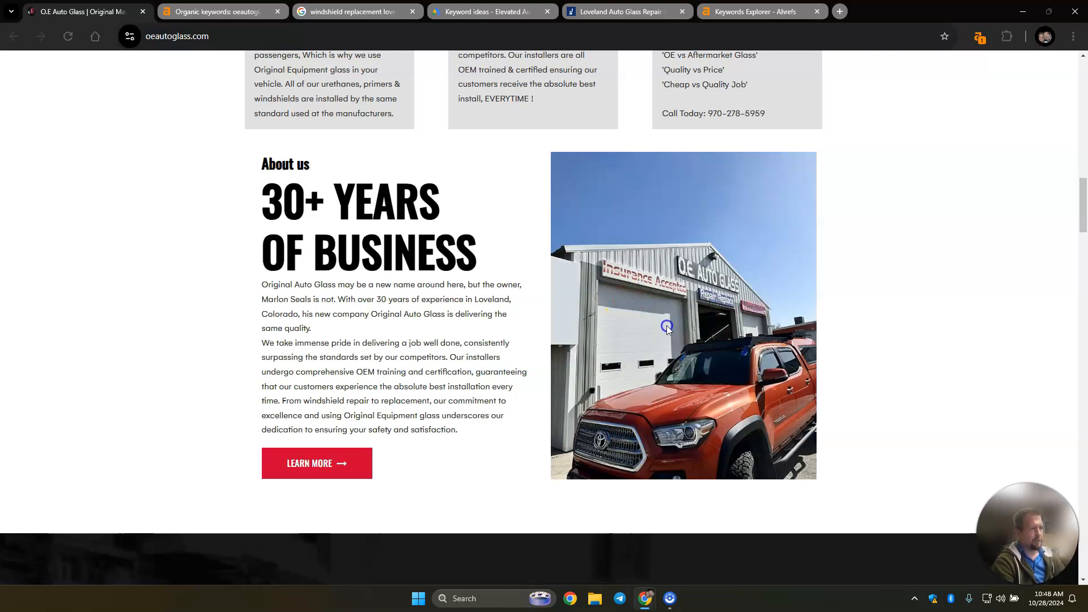
pyautogui.rightClick(684, 316)
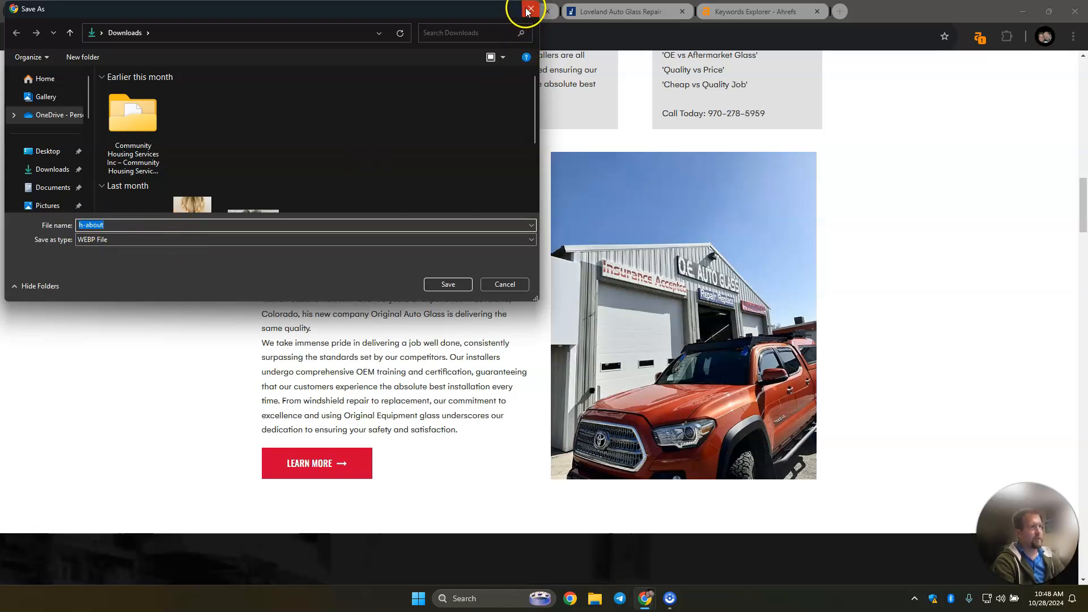
pyautogui.click(529, 9)
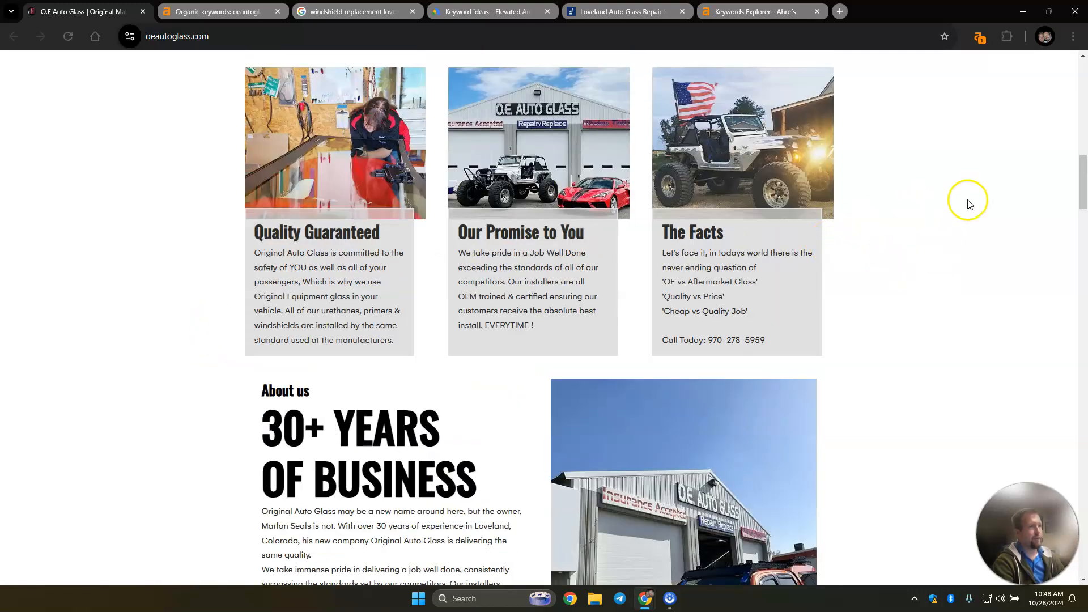
# Step: Open the Ahrefs toolbar metrics for oeautoglass.com: DR 0.70, 15 referring domains, 49 keywords
pyautogui.click(978, 36)
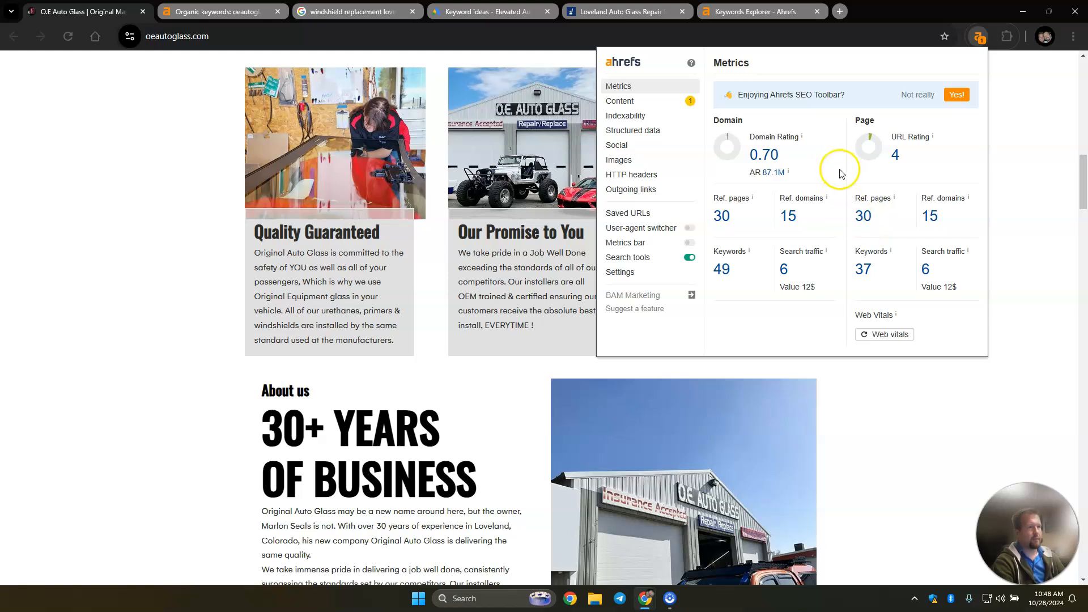
pyautogui.moveTo(896, 154)
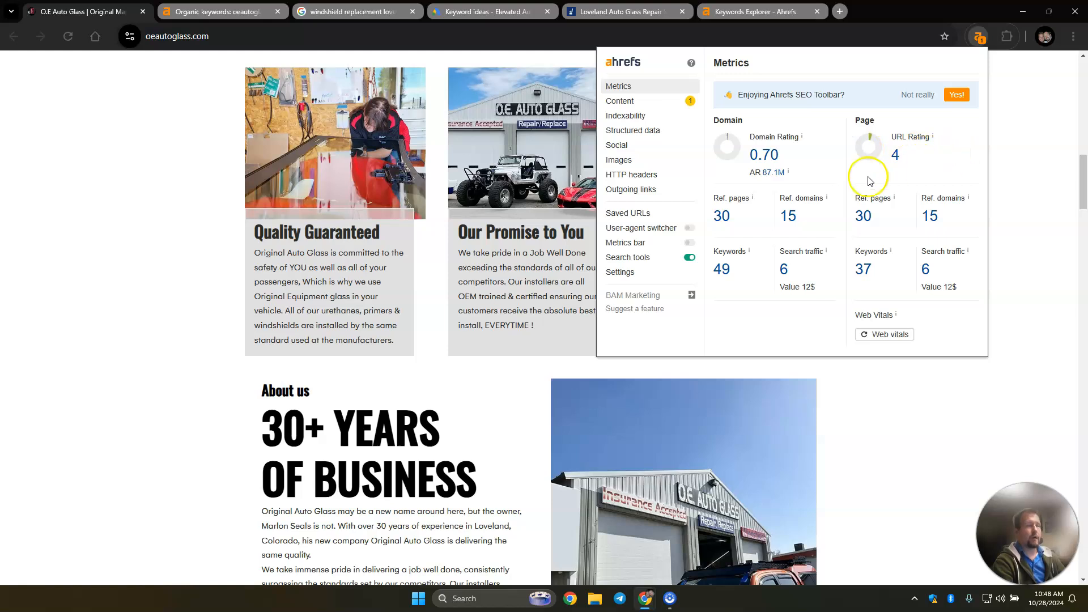
pyautogui.moveTo(900, 158)
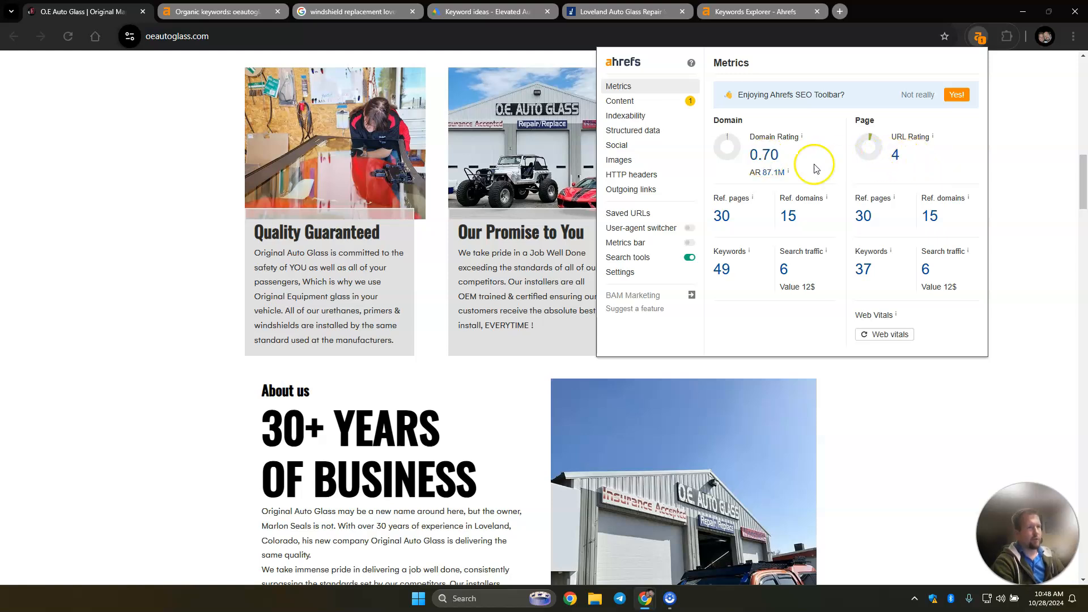
pyautogui.moveTo(817, 228)
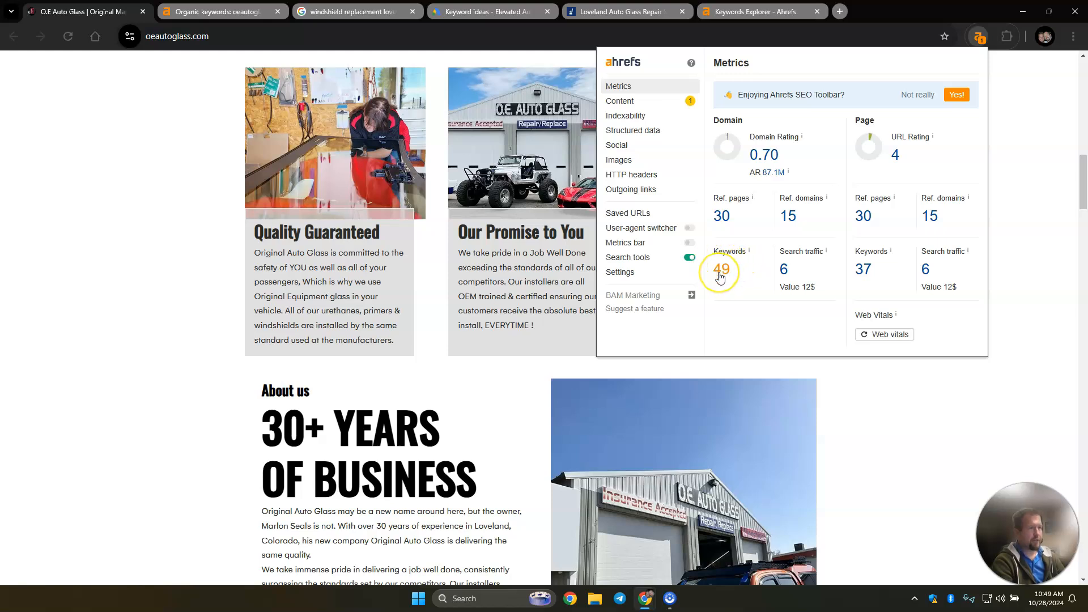
pyautogui.moveTo(783, 271)
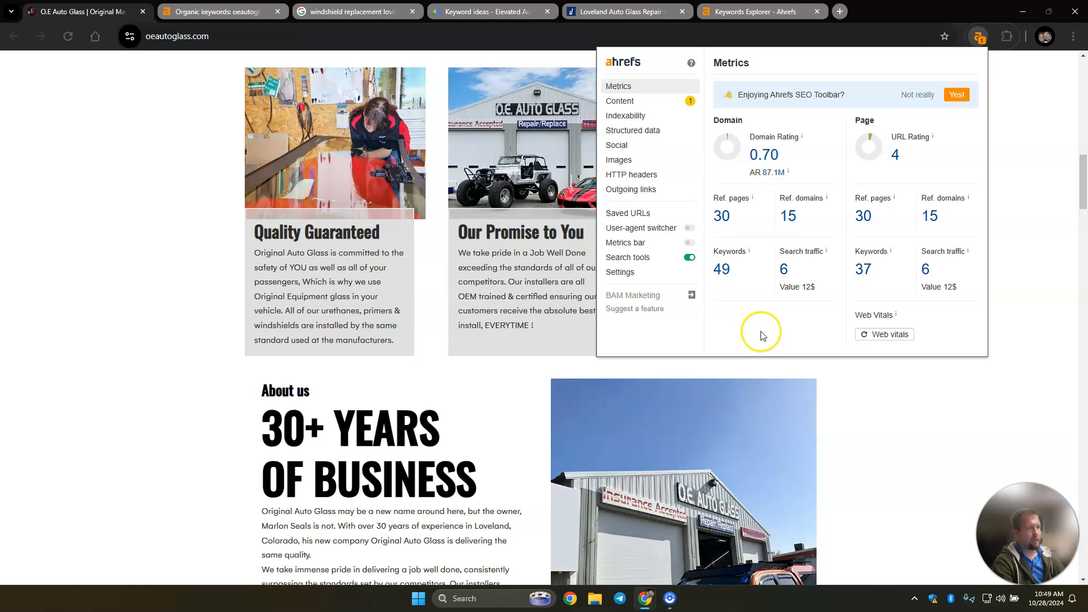
pyautogui.moveTo(779, 324)
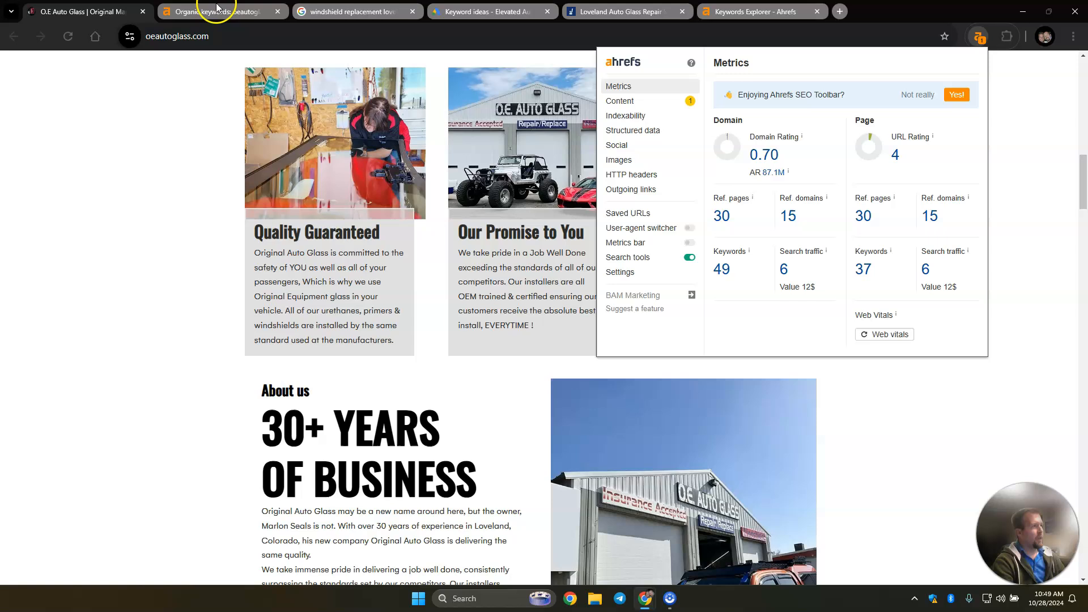
# Step: Show the Ahrefs Organic keywords report listing oeautoglass.com's 61 ranking keywords
pyautogui.click(219, 11)
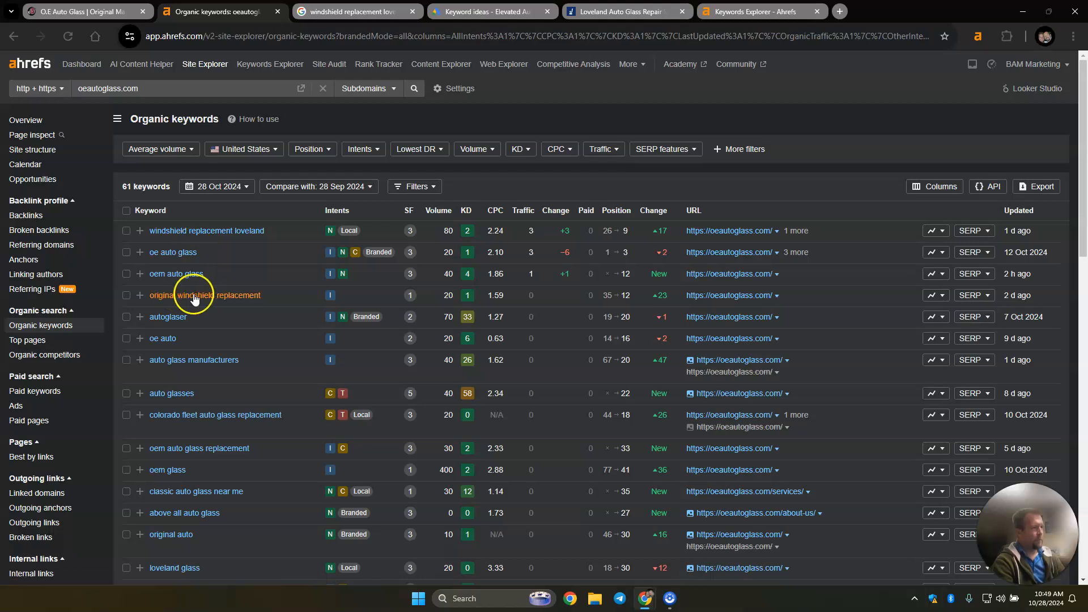
pyautogui.moveTo(250, 300)
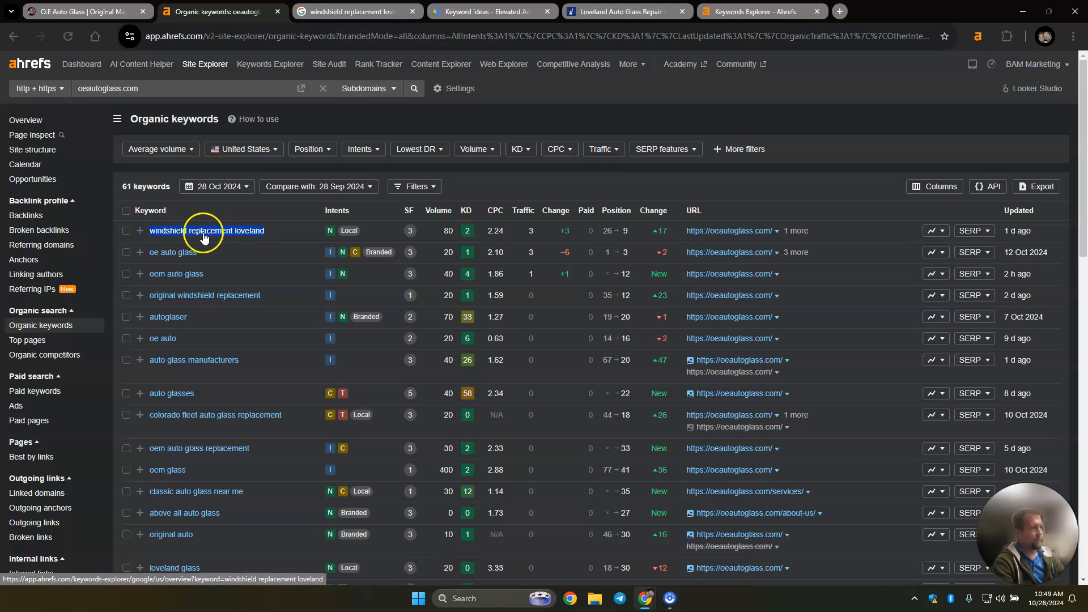
pyautogui.moveTo(251, 239)
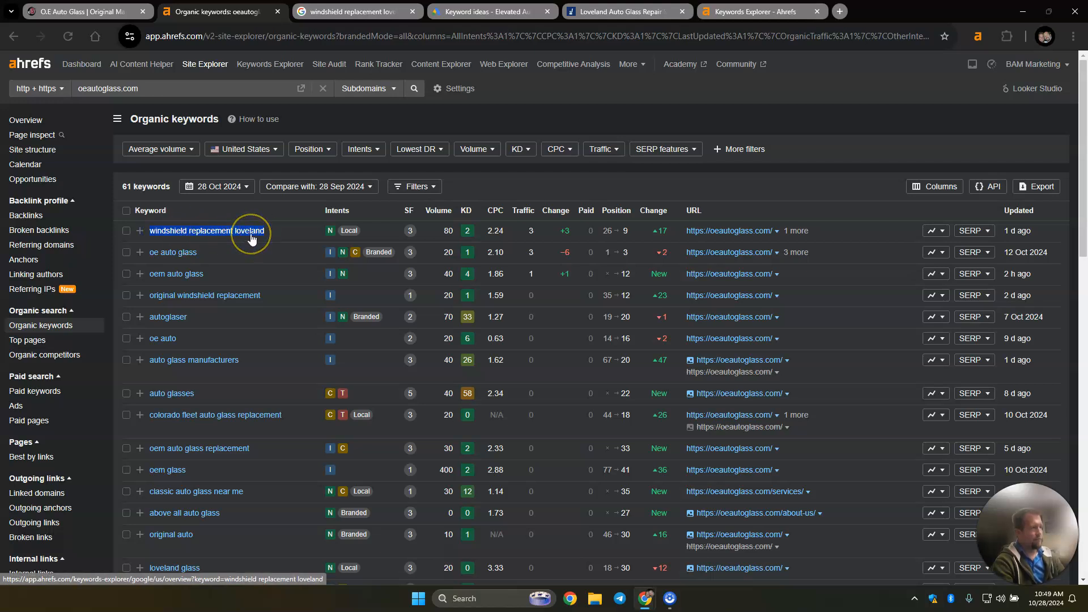
pyautogui.moveTo(215, 414)
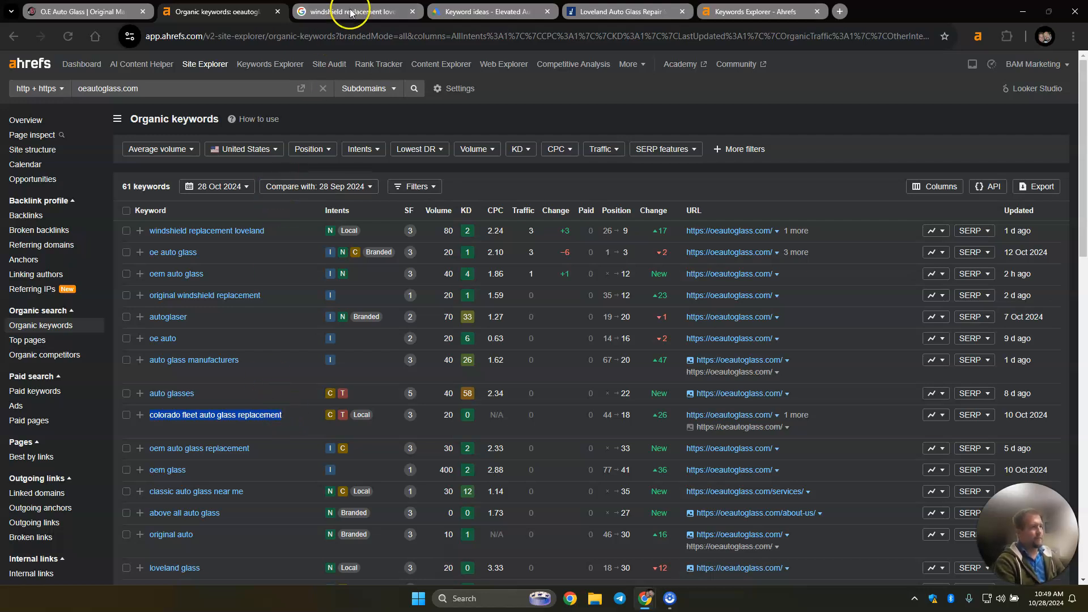
pyautogui.moveTo(354, 11)
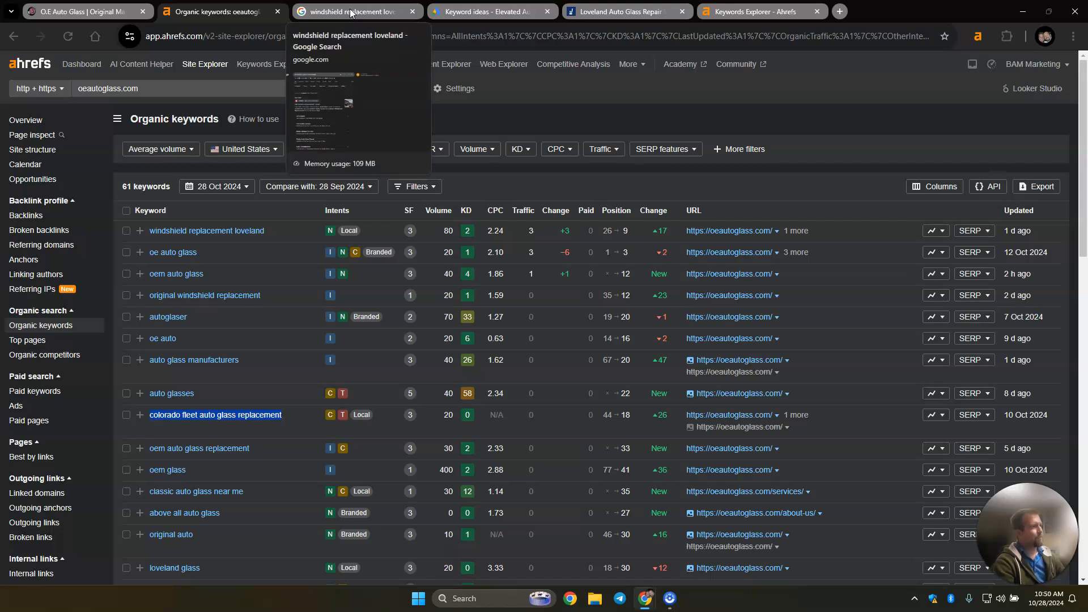
# Step: Review sponsored results for 'windshield replacement loveland', then view Keyword Planner's 1,051 ideas
pyautogui.click(356, 11)
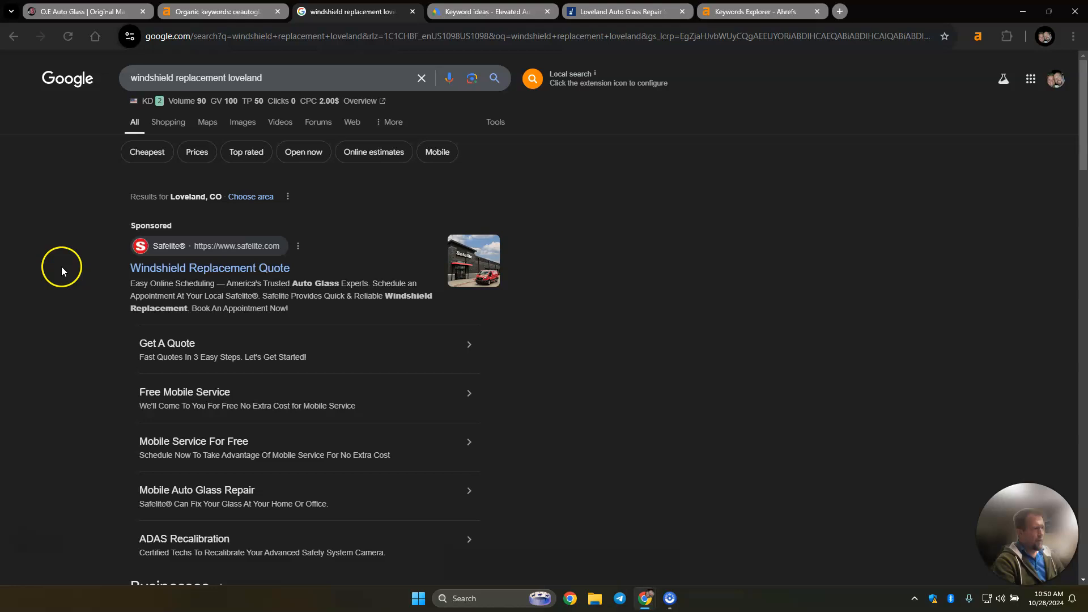
pyautogui.scroll(-3)
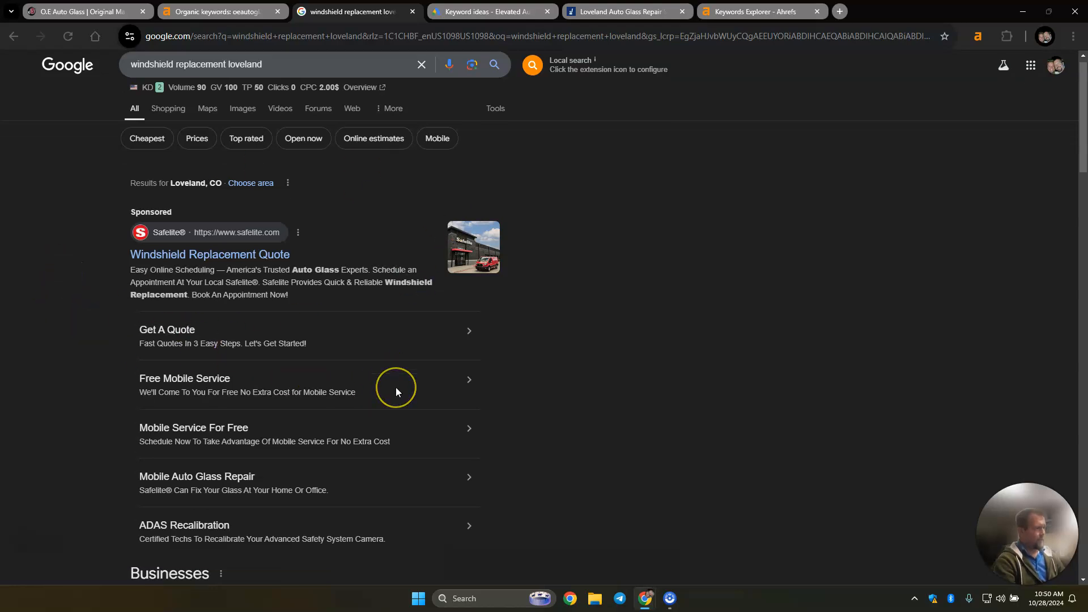
pyautogui.scroll(-3)
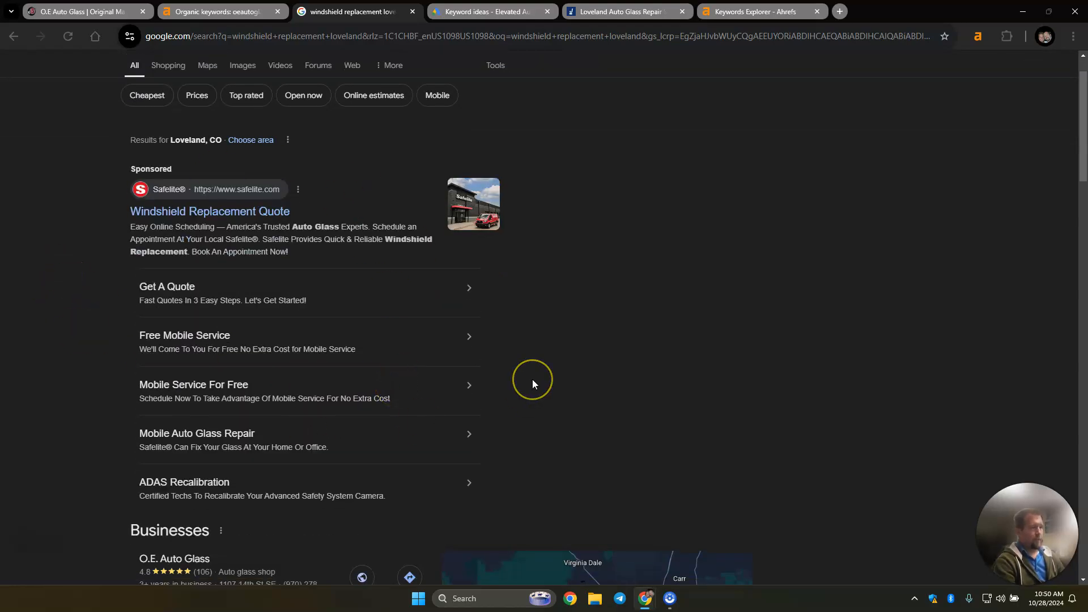
pyautogui.moveTo(574, 313)
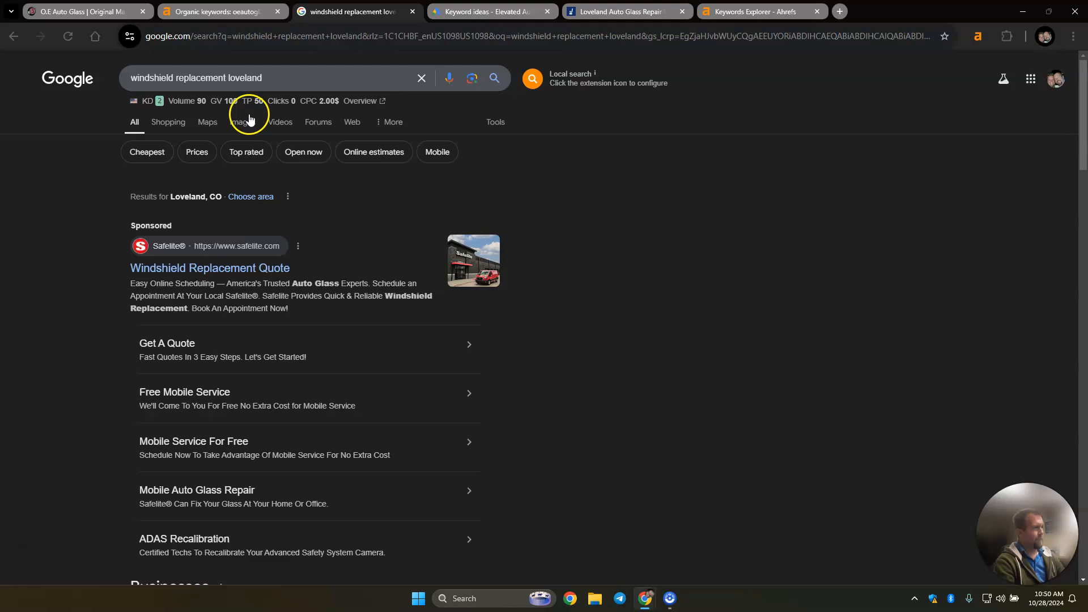
pyautogui.tripleClick(197, 77)
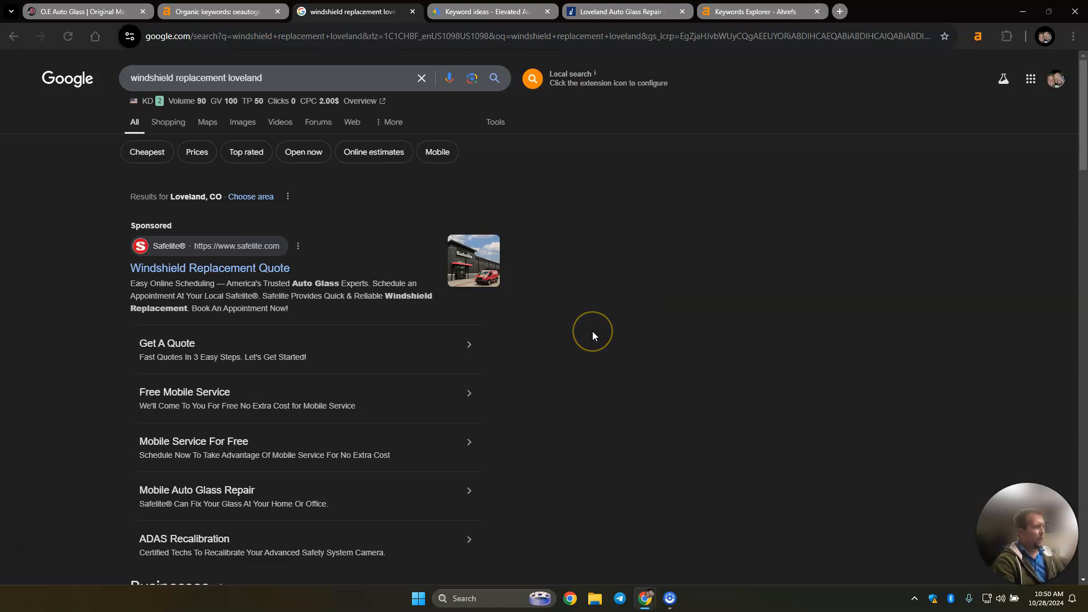
pyautogui.moveTo(591, 330)
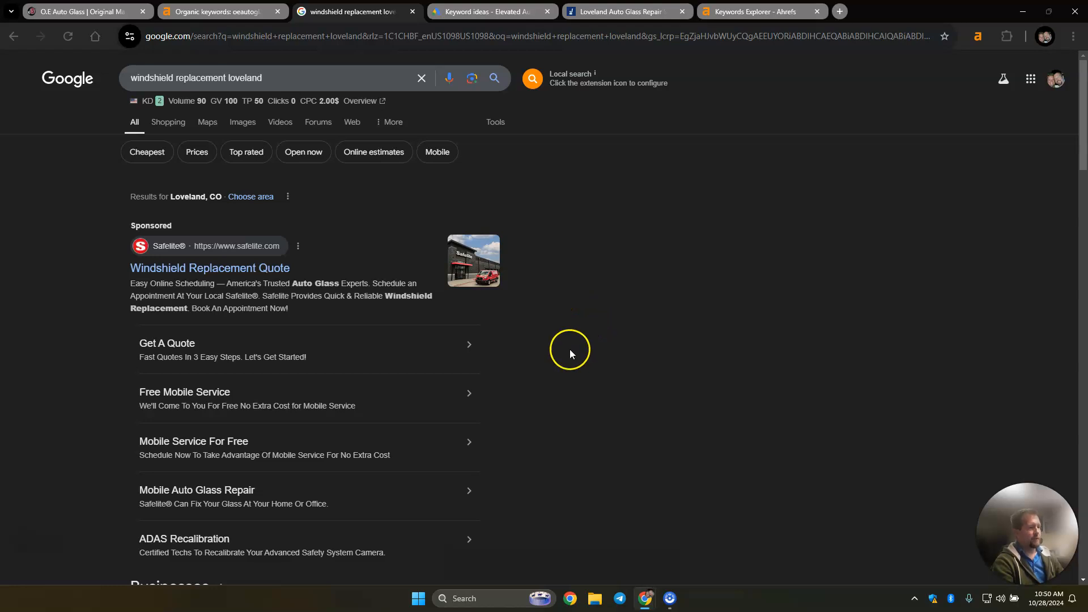
pyautogui.moveTo(524, 500)
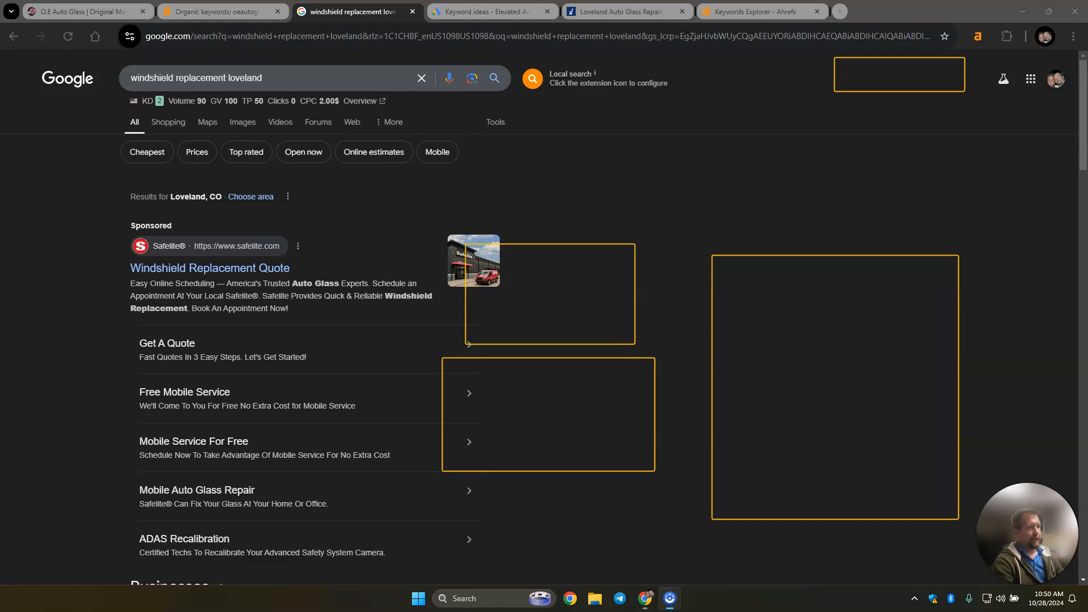
pyautogui.moveTo(770, 239)
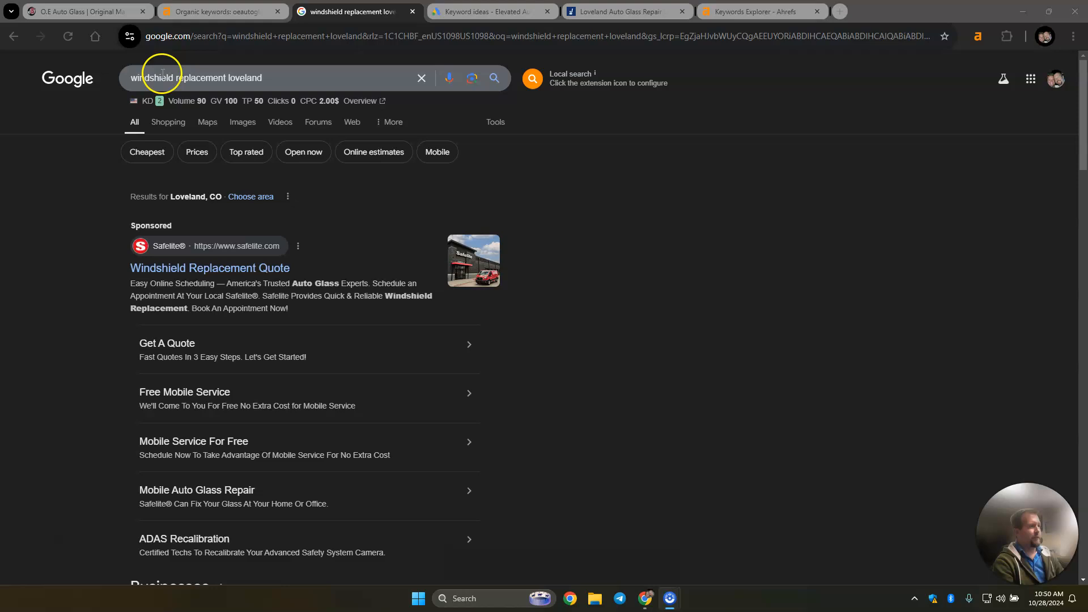
pyautogui.moveTo(743, 380)
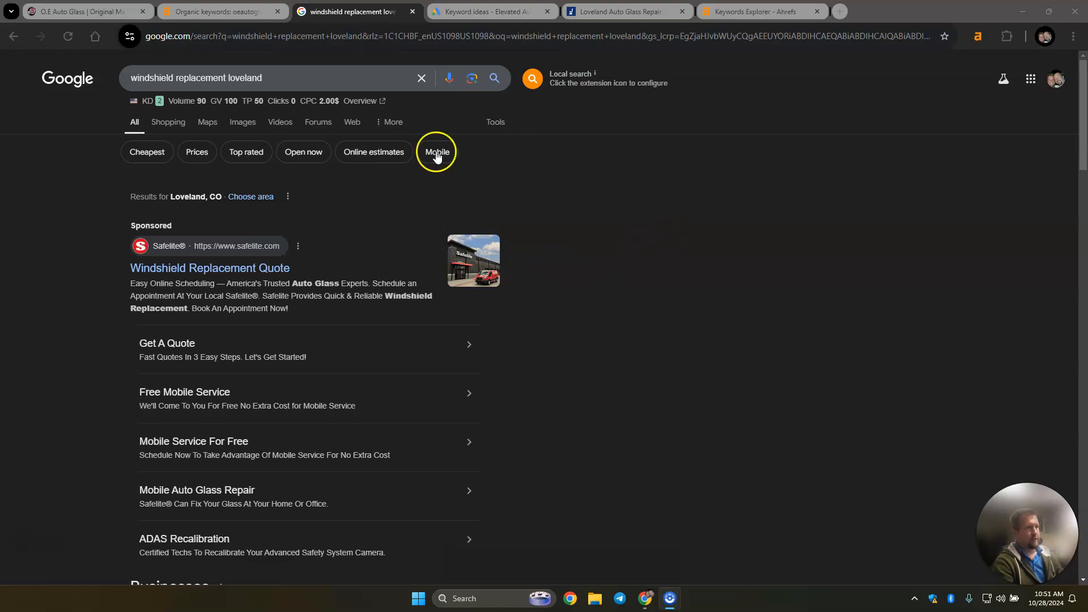
pyautogui.moveTo(752, 386)
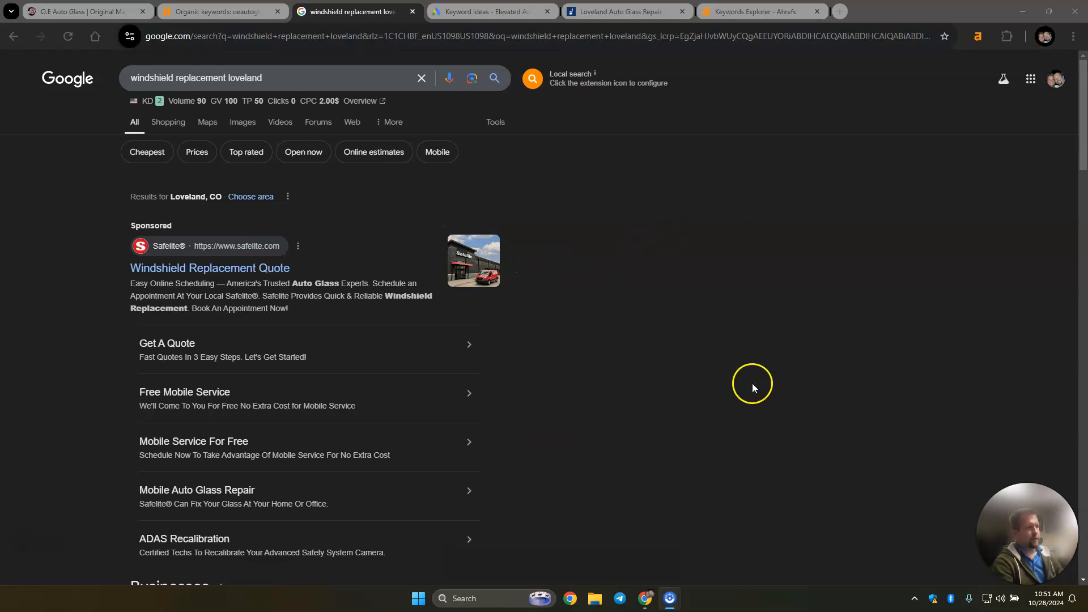
pyautogui.moveTo(524, 248)
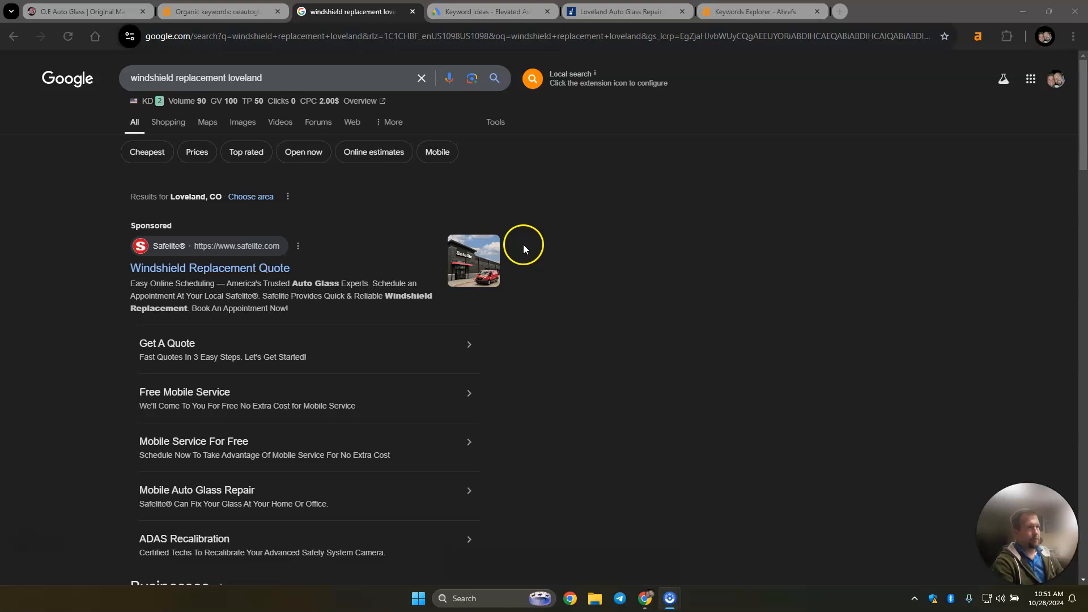
pyautogui.click(491, 11)
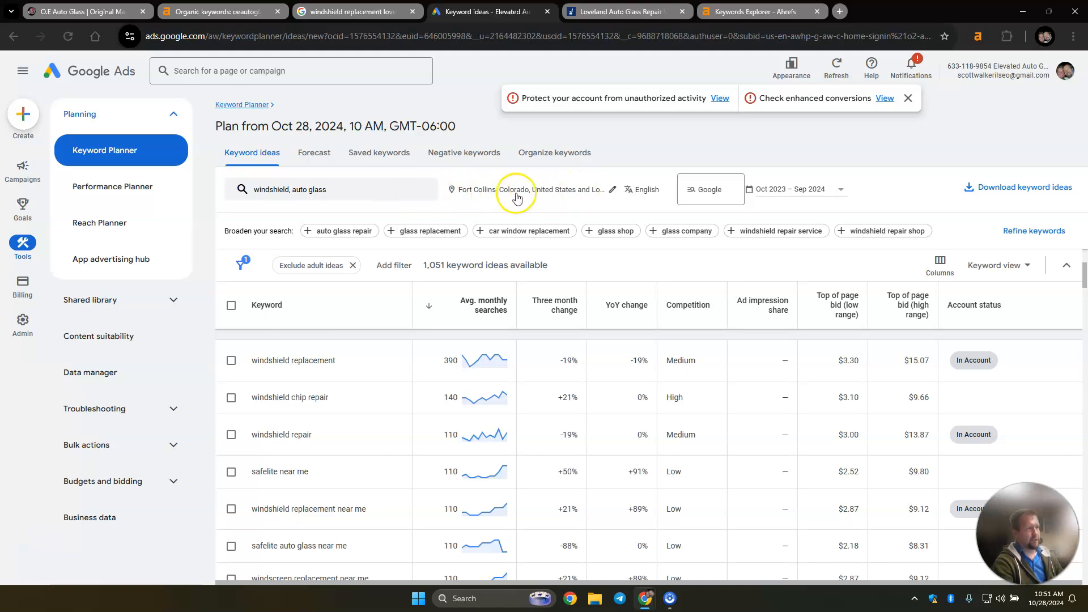
pyautogui.doubleClick(449, 361)
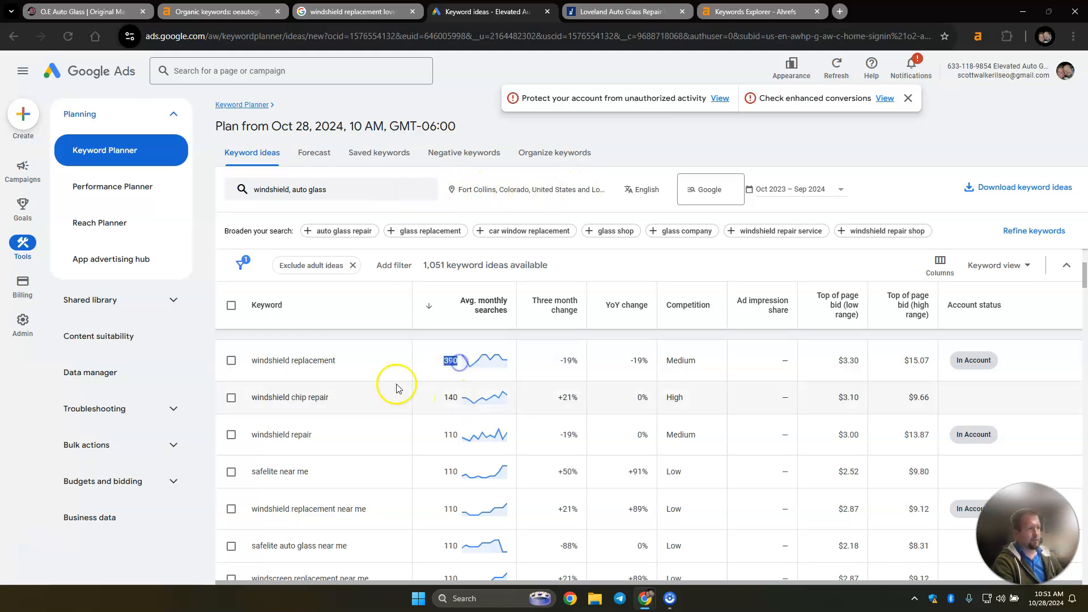
pyautogui.doubleClick(292, 361)
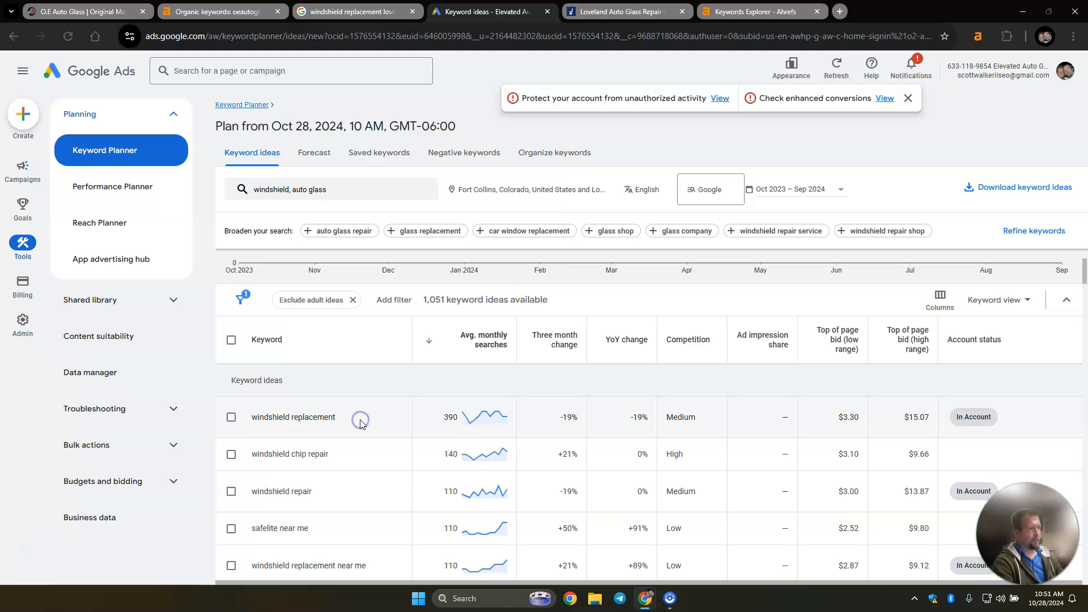
pyautogui.scroll(-3)
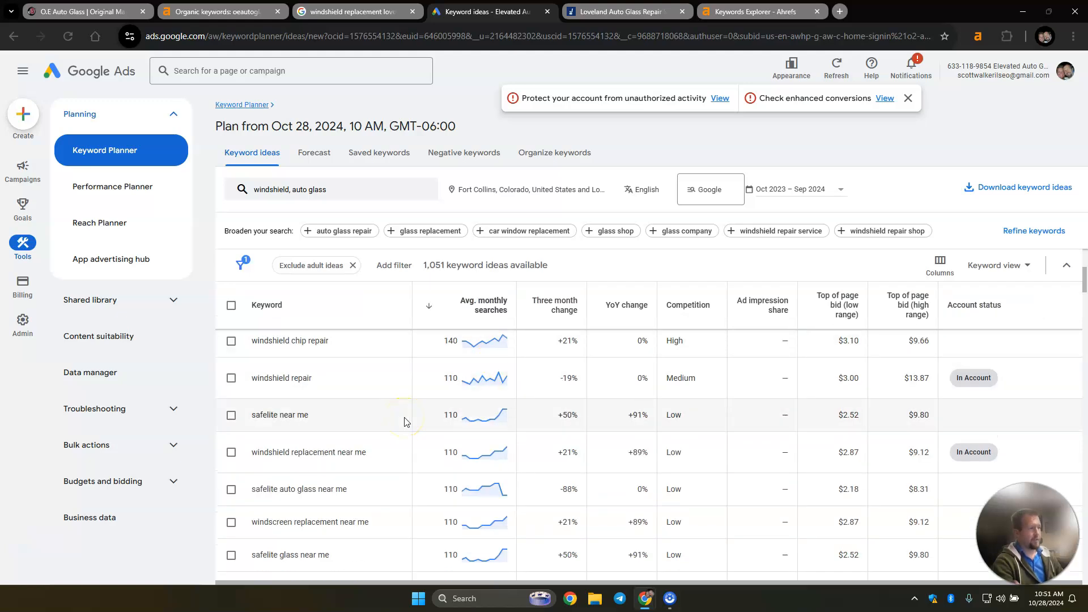
pyautogui.moveTo(523, 367)
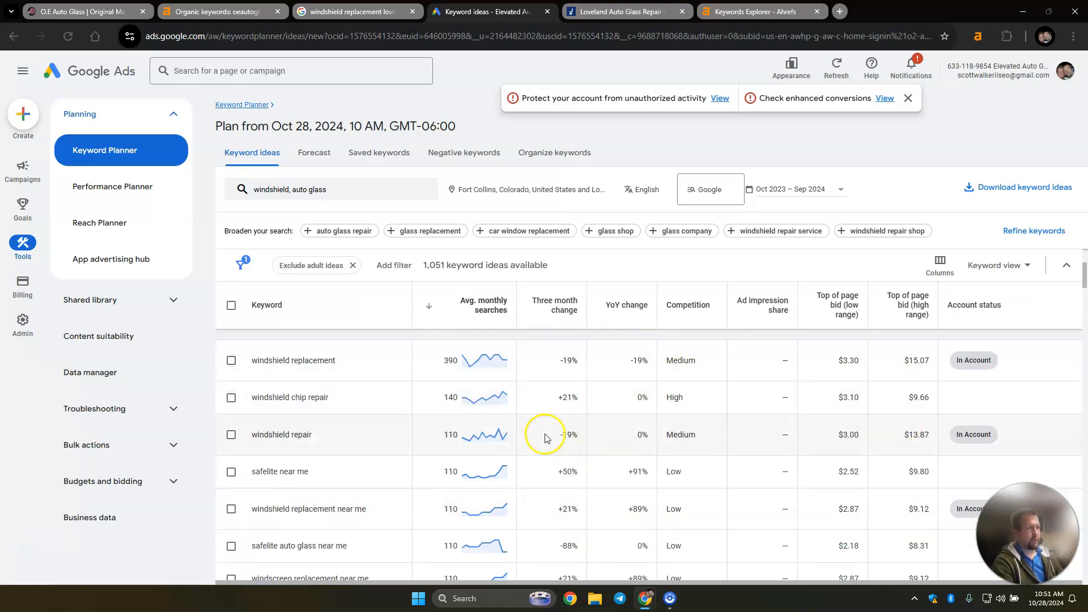
pyautogui.moveTo(532, 404)
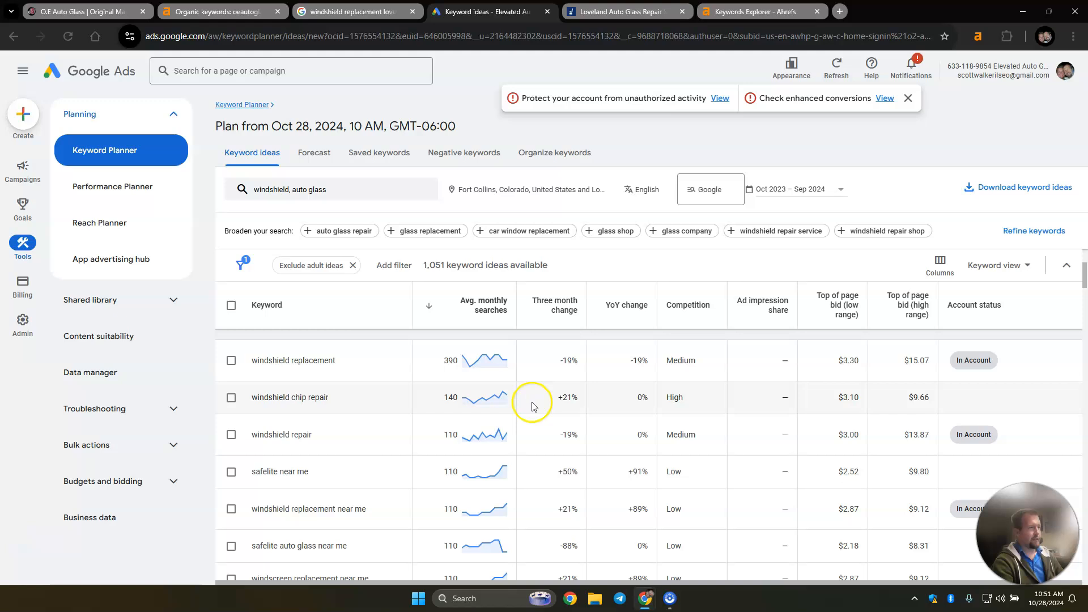
# Step: Scroll the 'windshield replacement loveland' results through the Businesses map pack and organic listings
pyautogui.click(354, 11)
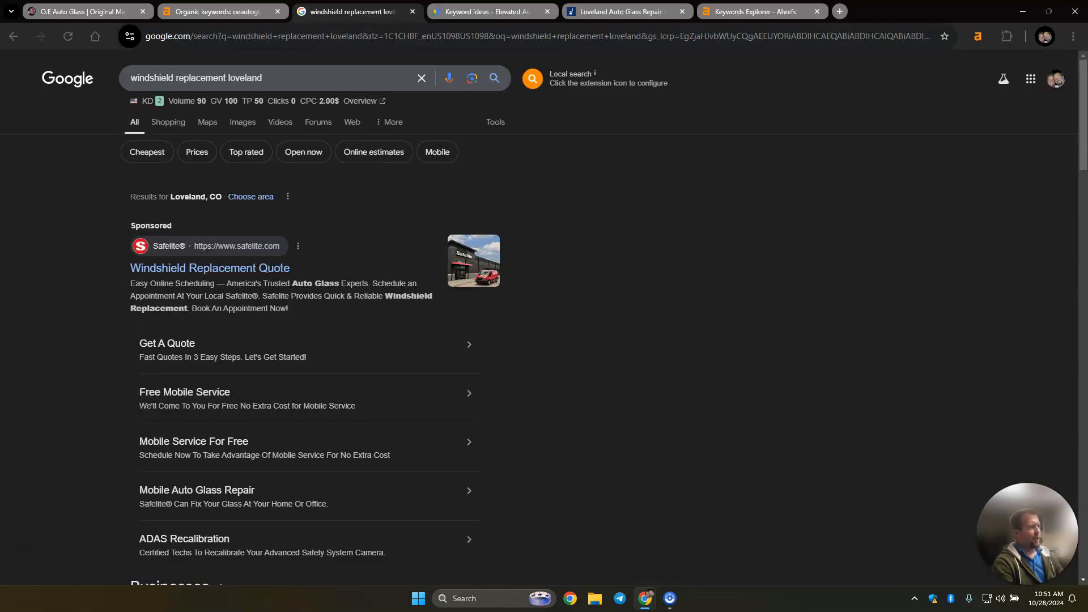
pyautogui.scroll(-3)
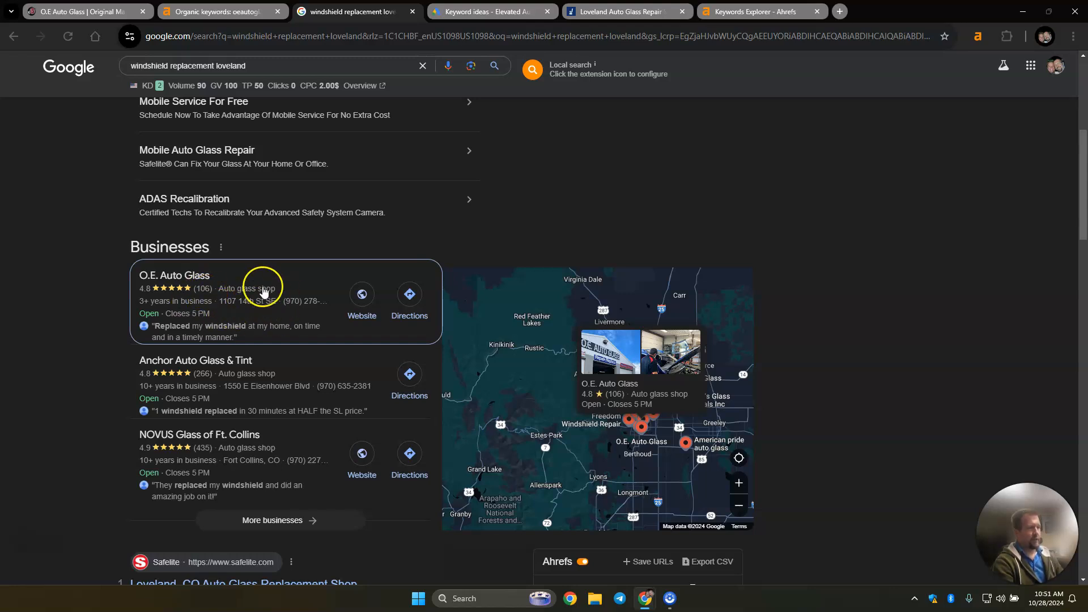
pyautogui.moveTo(226, 301)
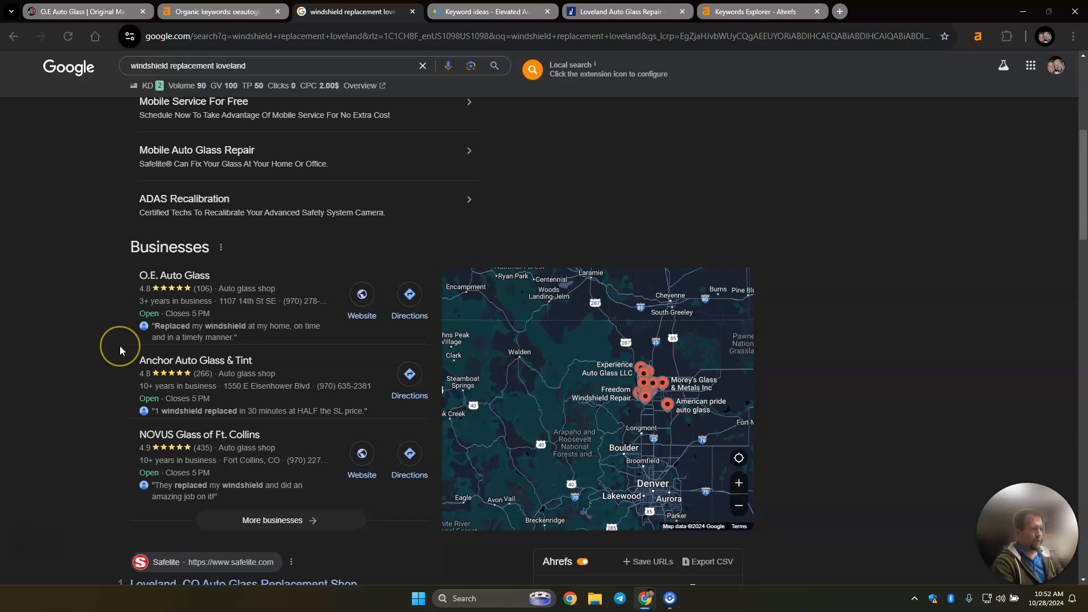
pyautogui.scroll(-3)
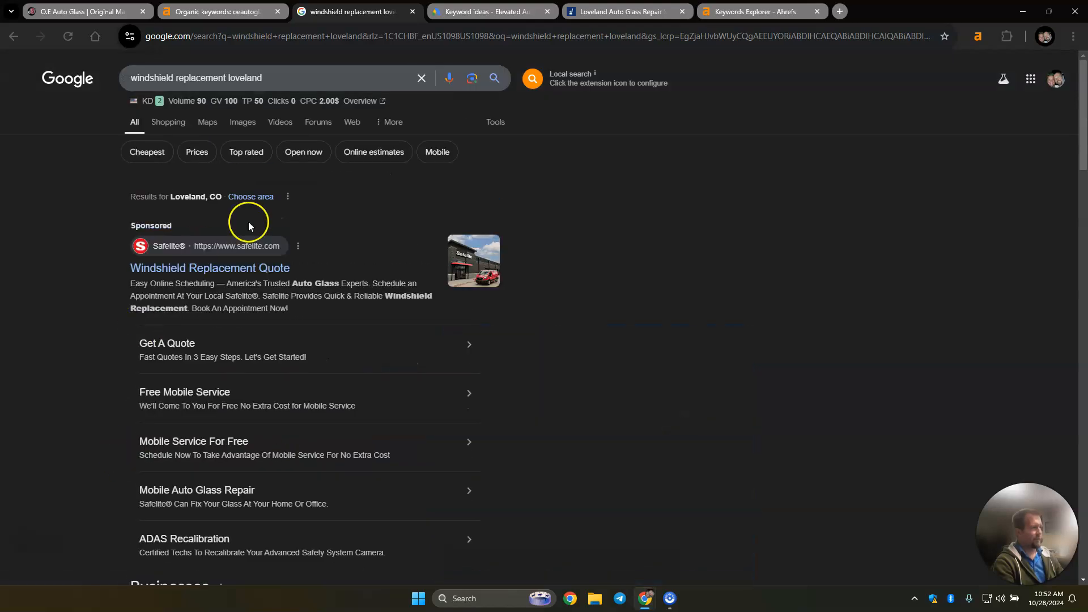
pyautogui.scroll(-3)
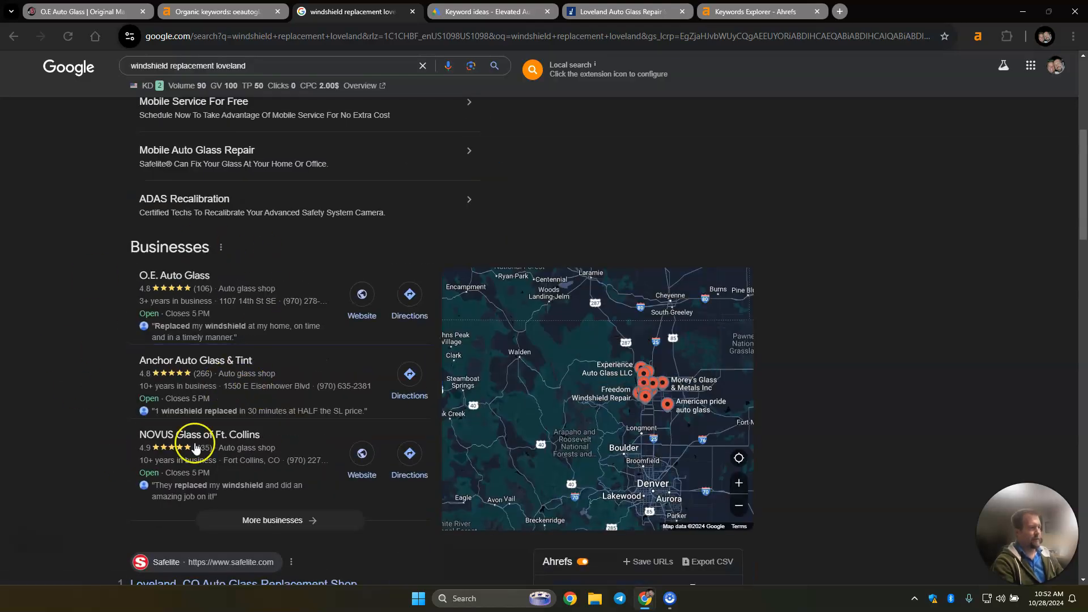
pyautogui.scroll(-3)
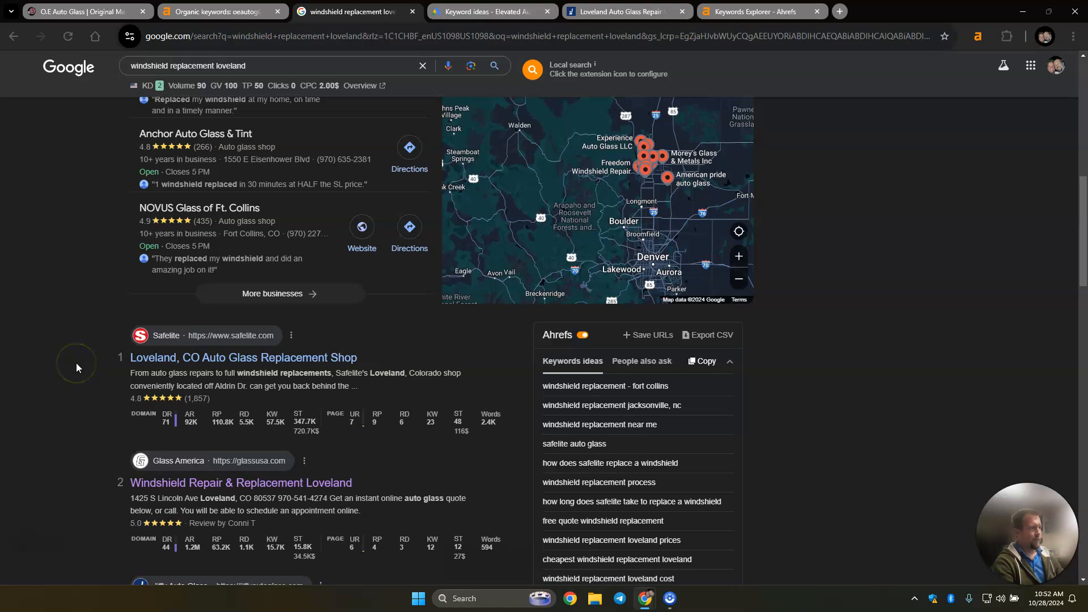
pyautogui.scroll(-3)
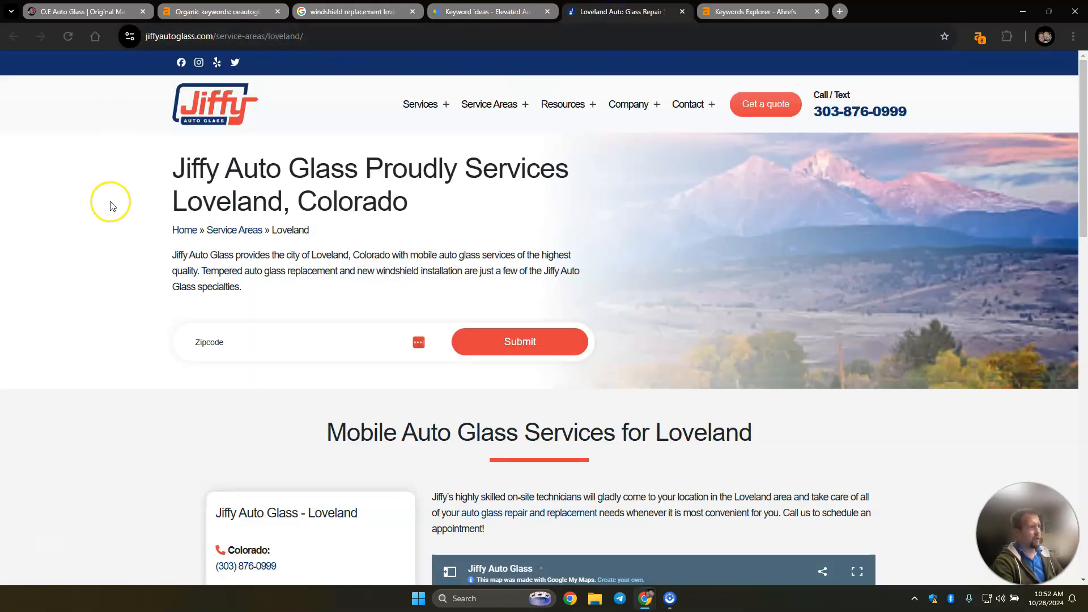
pyautogui.moveTo(95, 225)
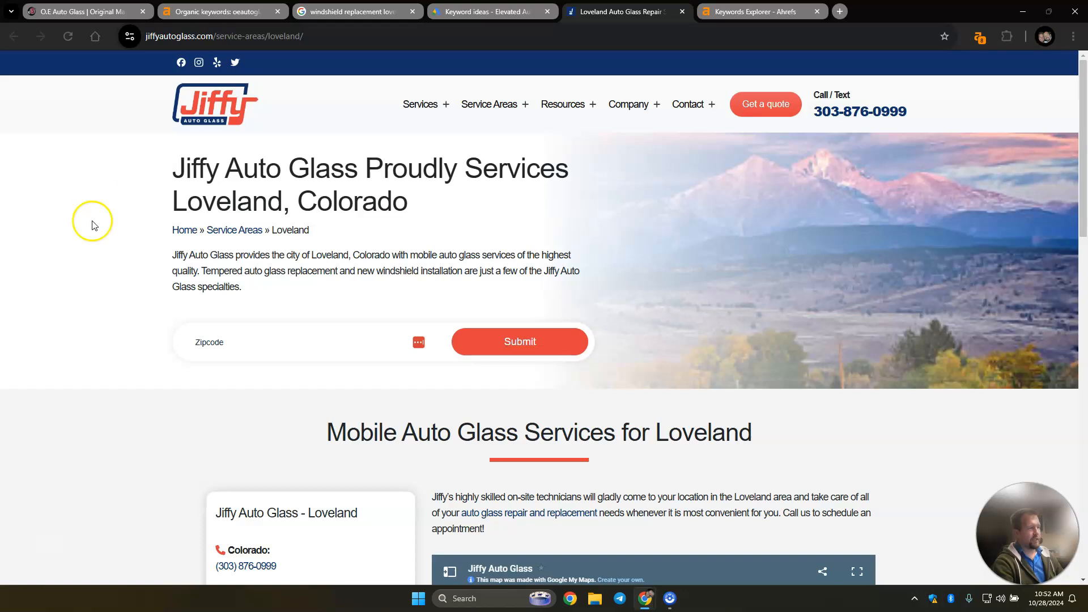
pyautogui.scroll(-3)
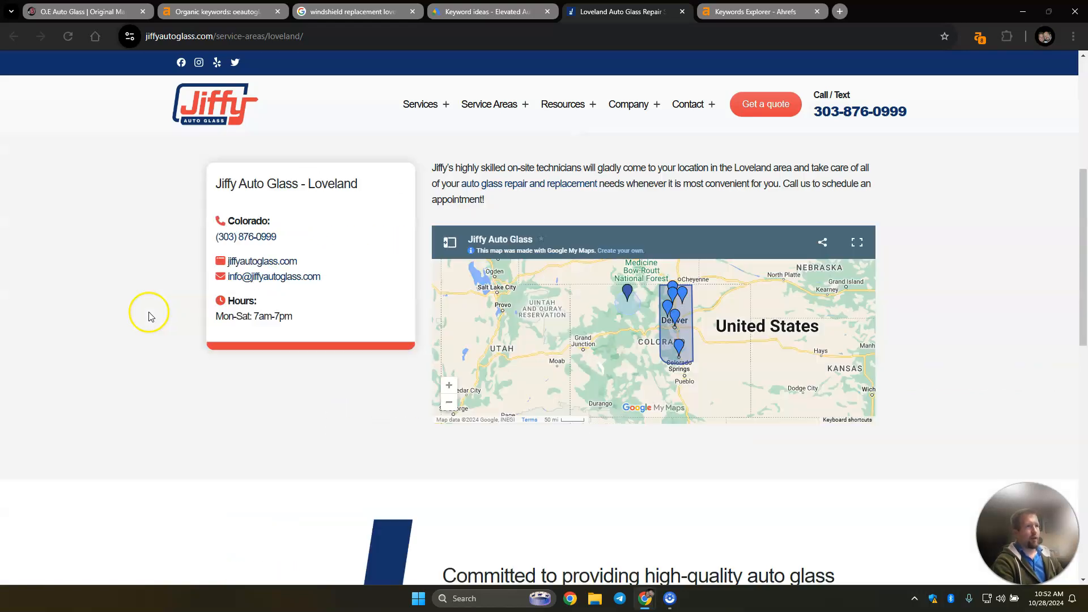
pyautogui.scroll(-3)
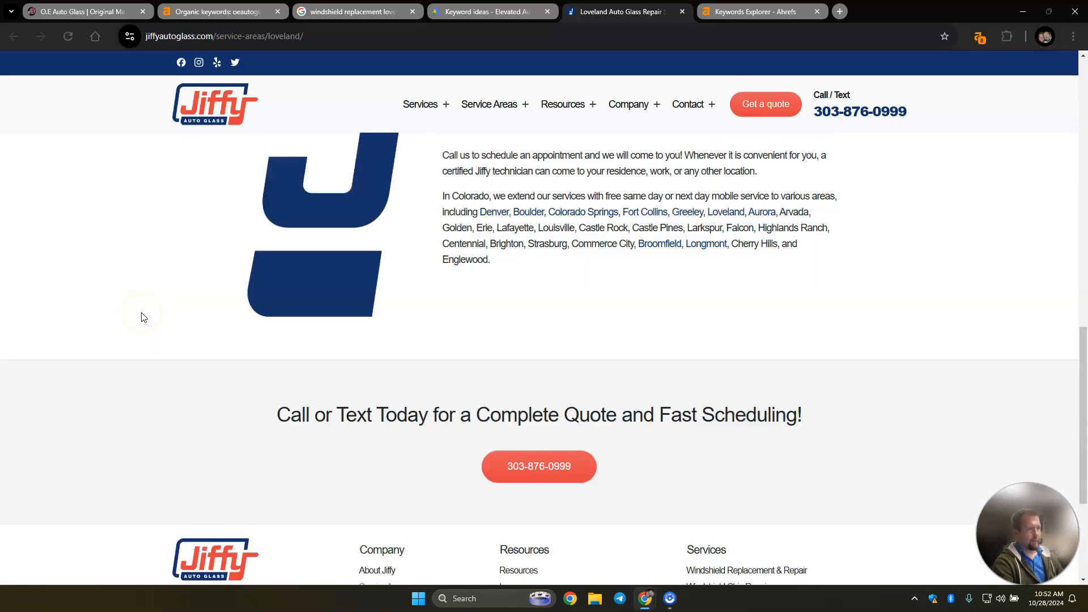
pyautogui.scroll(3)
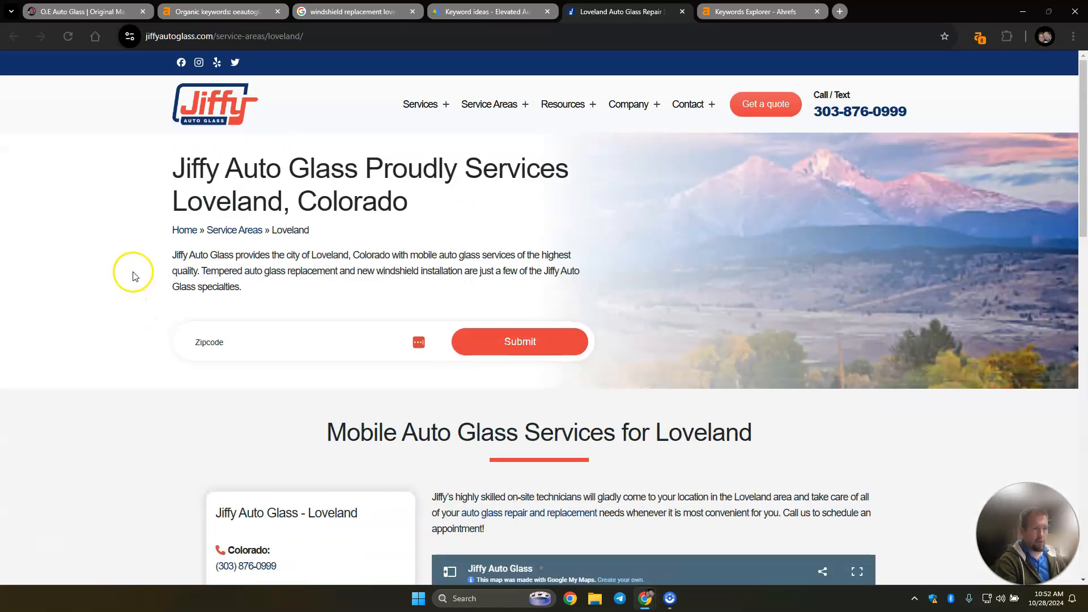
pyautogui.moveTo(686, 262)
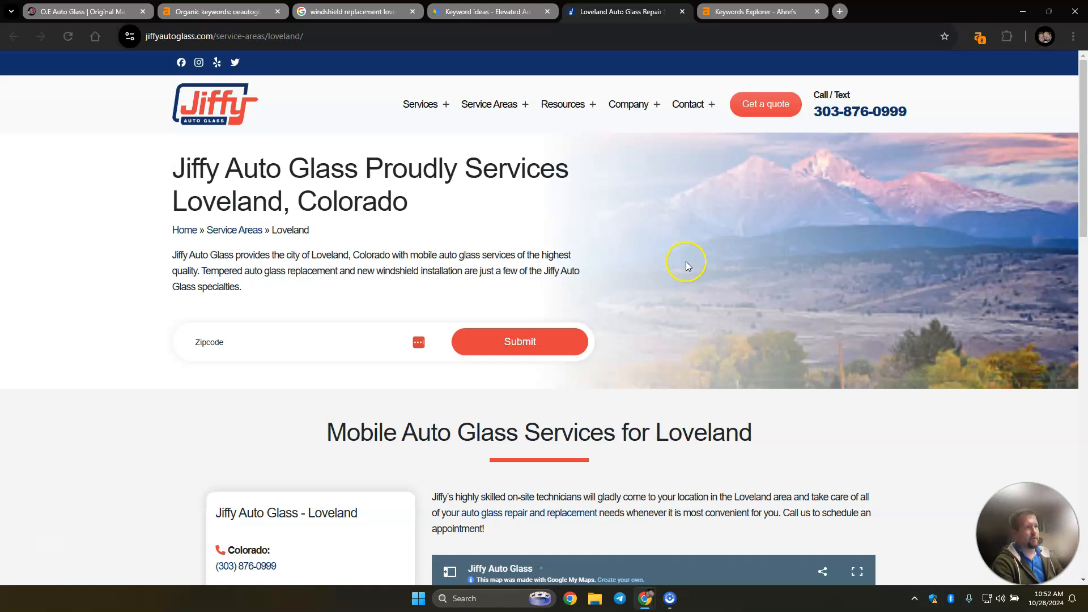
pyautogui.moveTo(746, 239)
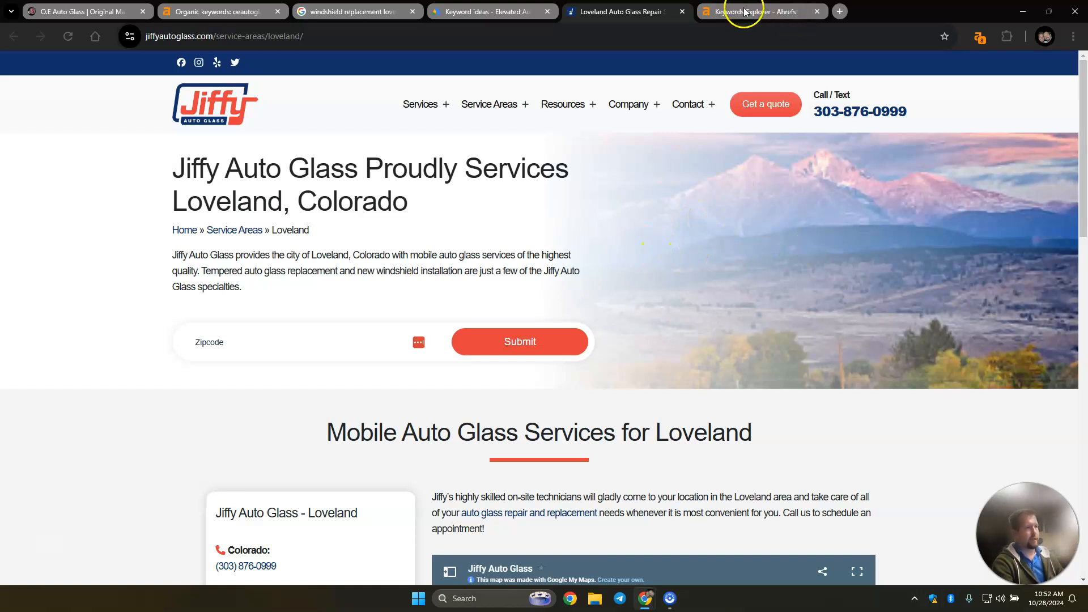
# Step: View Ahrefs' 100 matching Fort Collins/Loveland windshield terms and check the SV column info
pyautogui.click(760, 11)
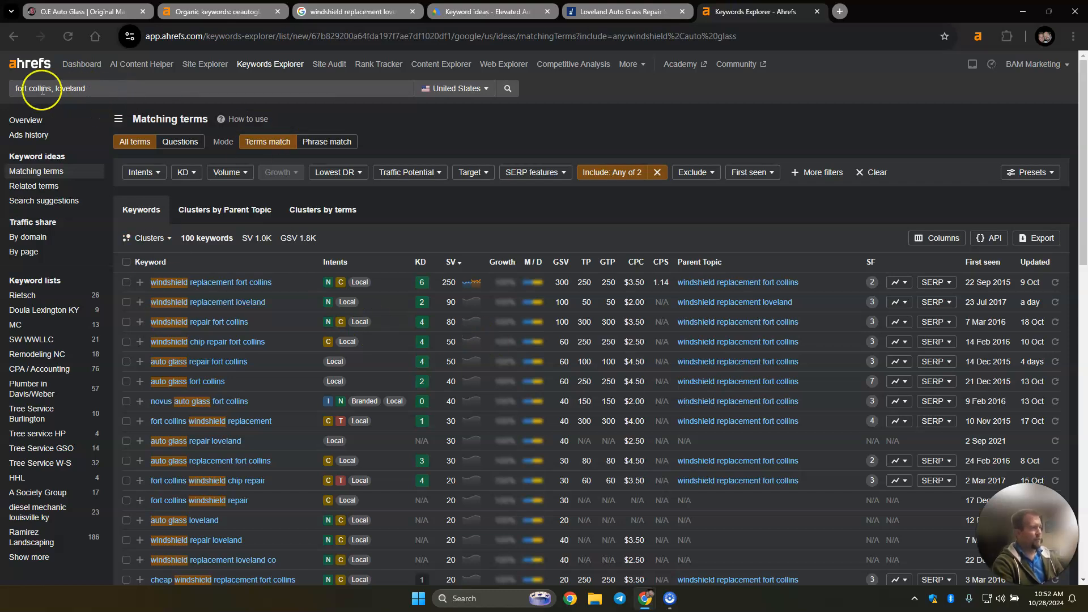
pyautogui.click(610, 173)
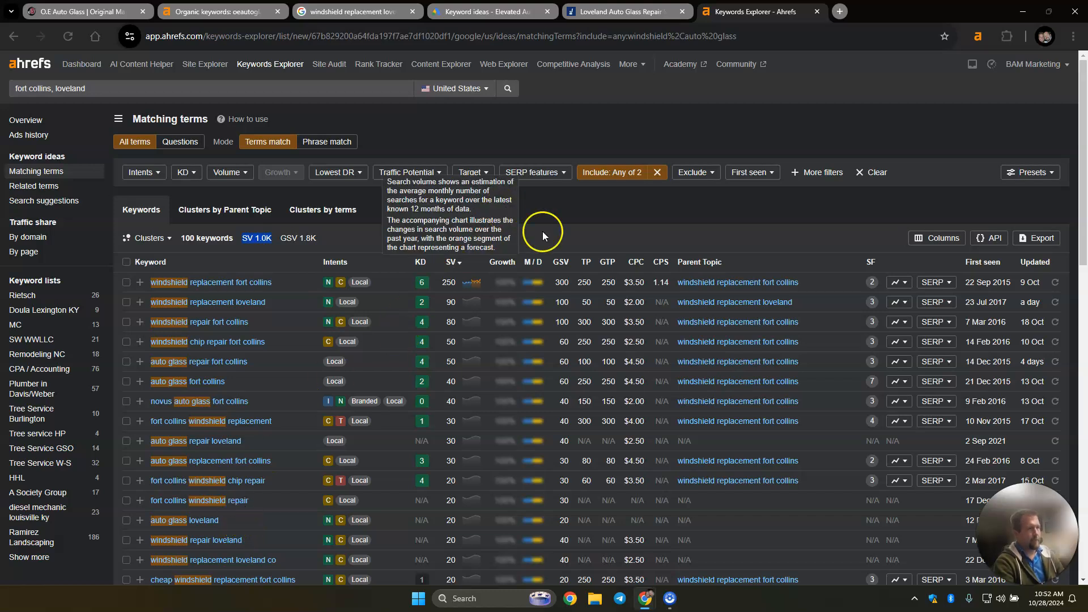
pyautogui.moveTo(412, 232)
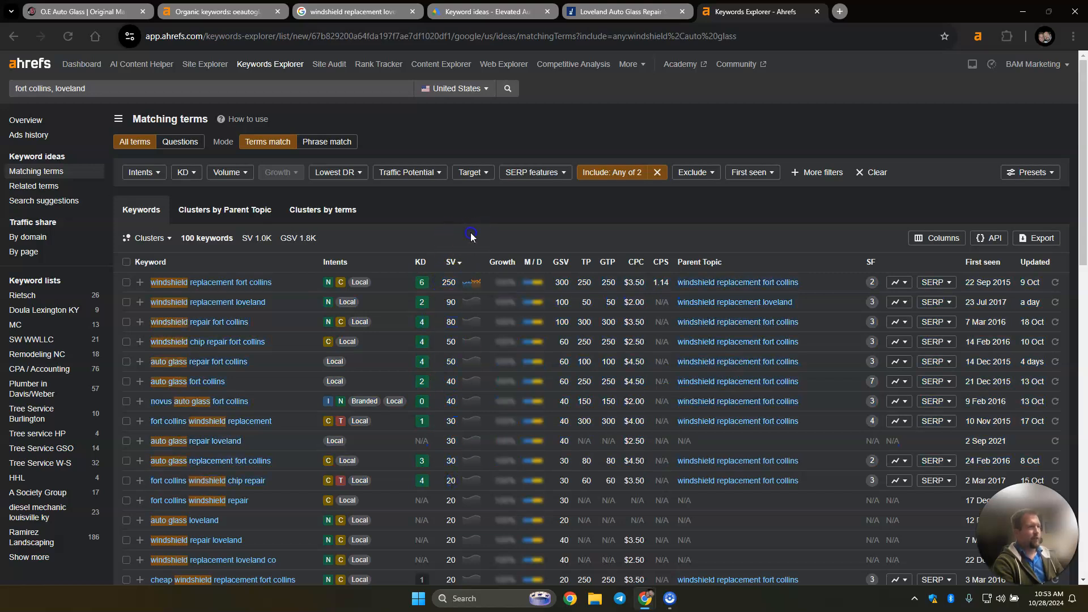
pyautogui.moveTo(566, 233)
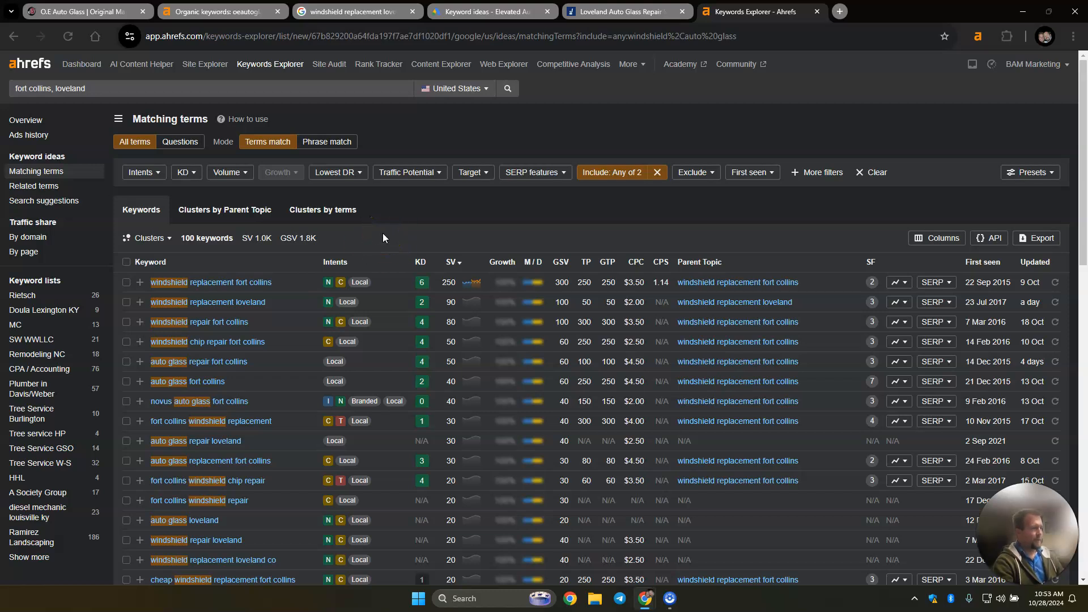
pyautogui.moveTo(385, 238)
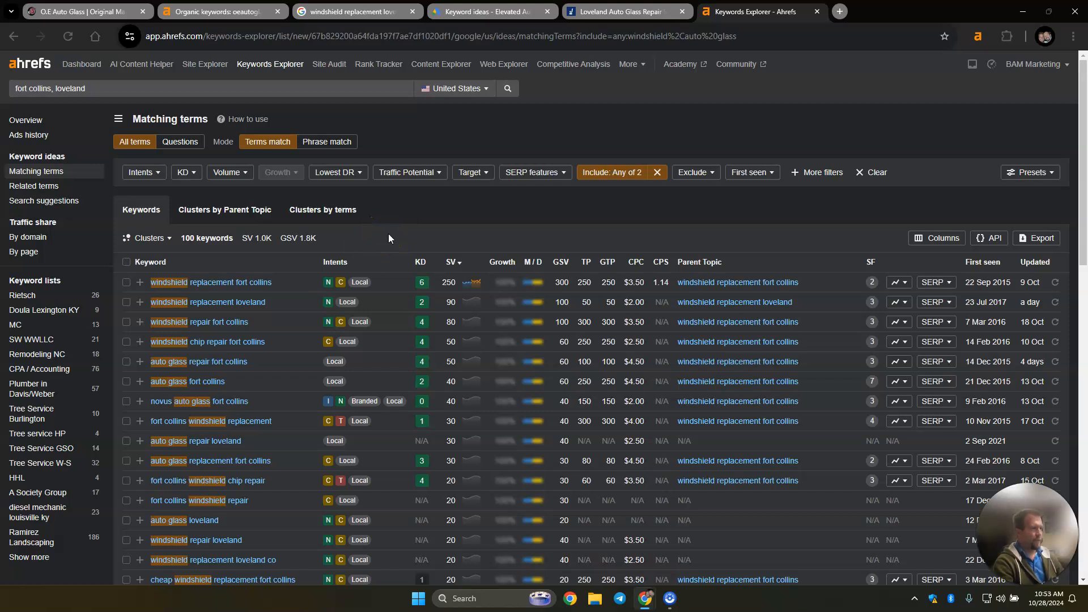